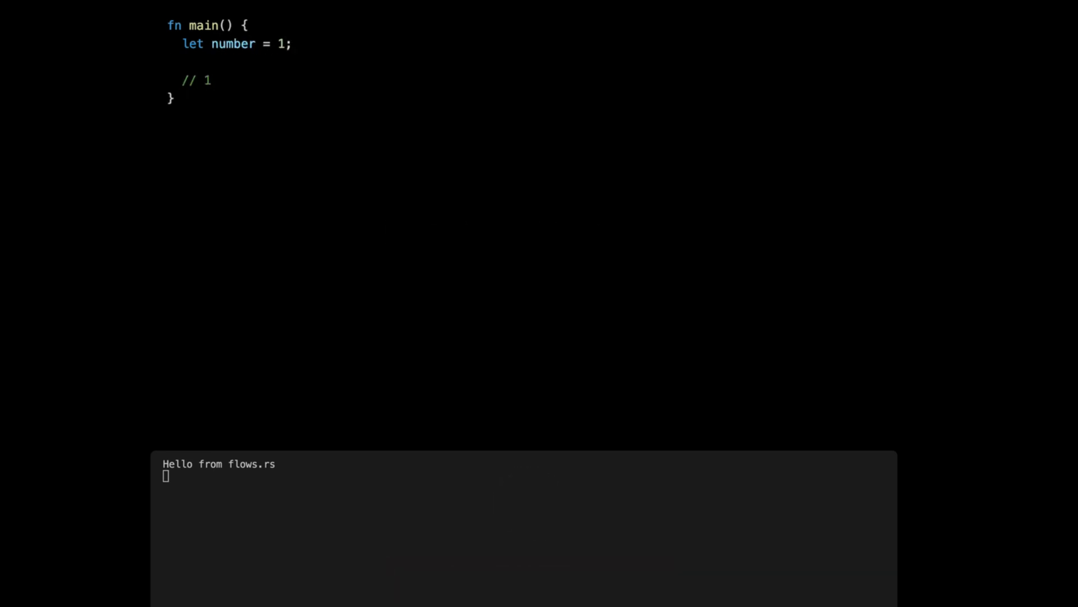
Write the if/else comment and an if number < 5 / else if number < 100 / else chain, number 10
{"action": "type", "text": ") if/else"}
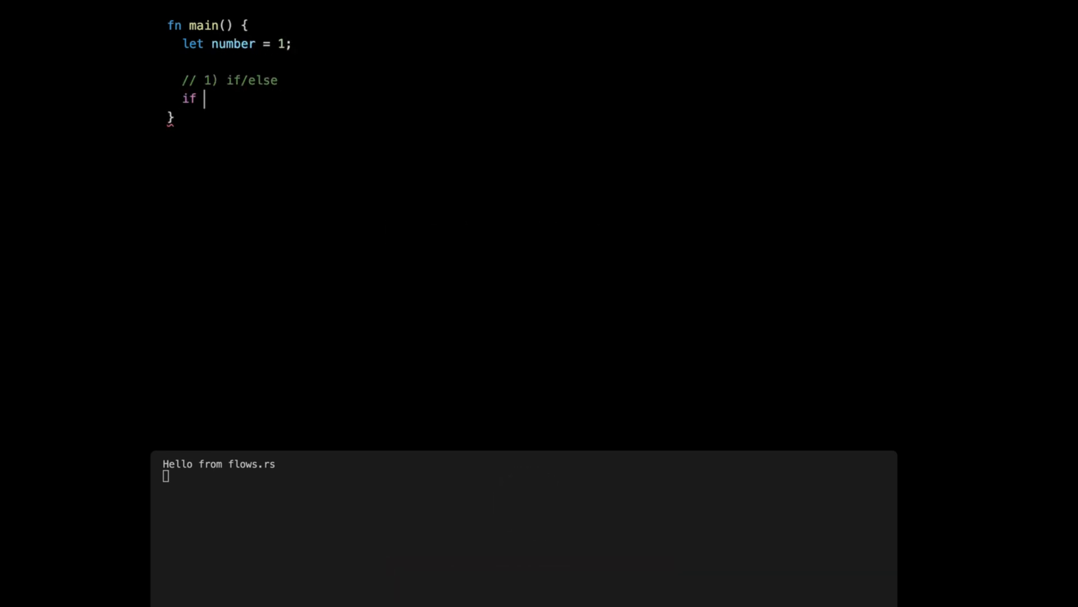
{"action": "type", "text": "number < 5"}
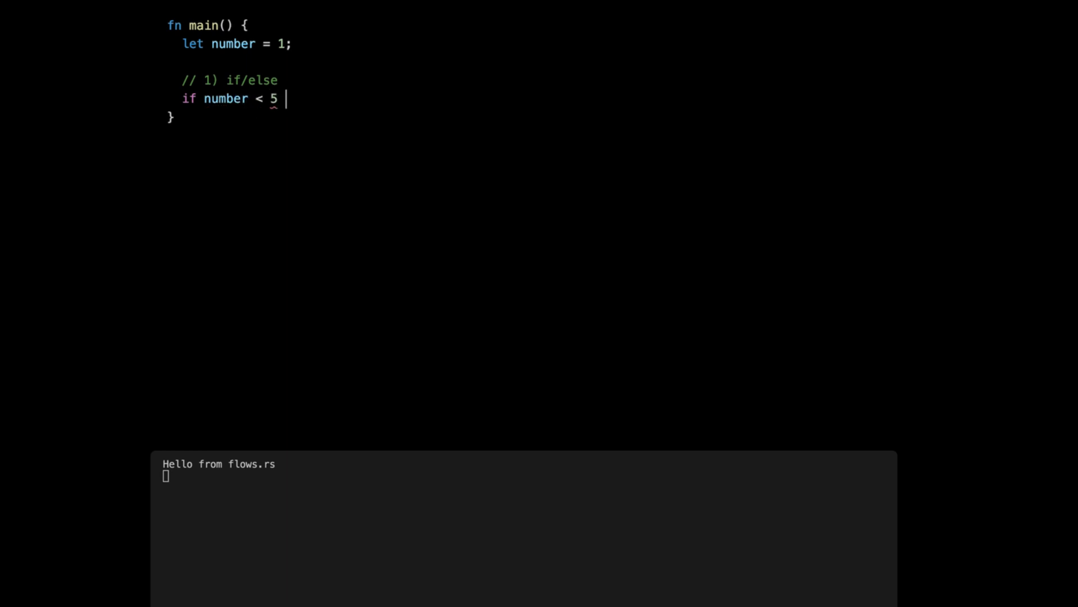
{"action": "type", "text": "{"}
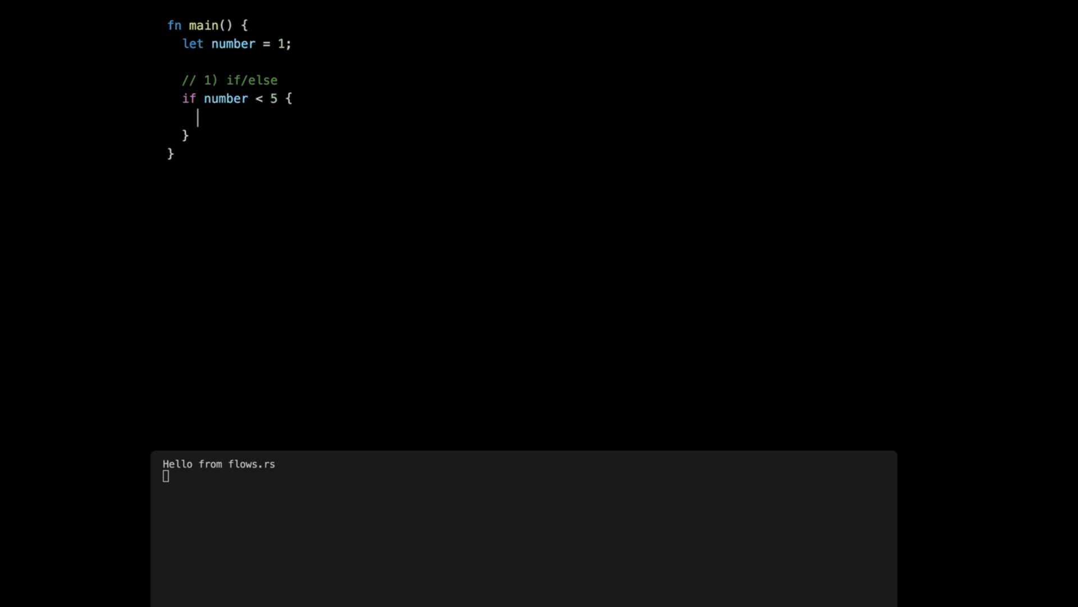
{"action": "type", "text": "println!(\"pretty small\");"}
{"action": "left_click", "coordinate": [216, 135]}
{"action": "type", "text": " else {"}
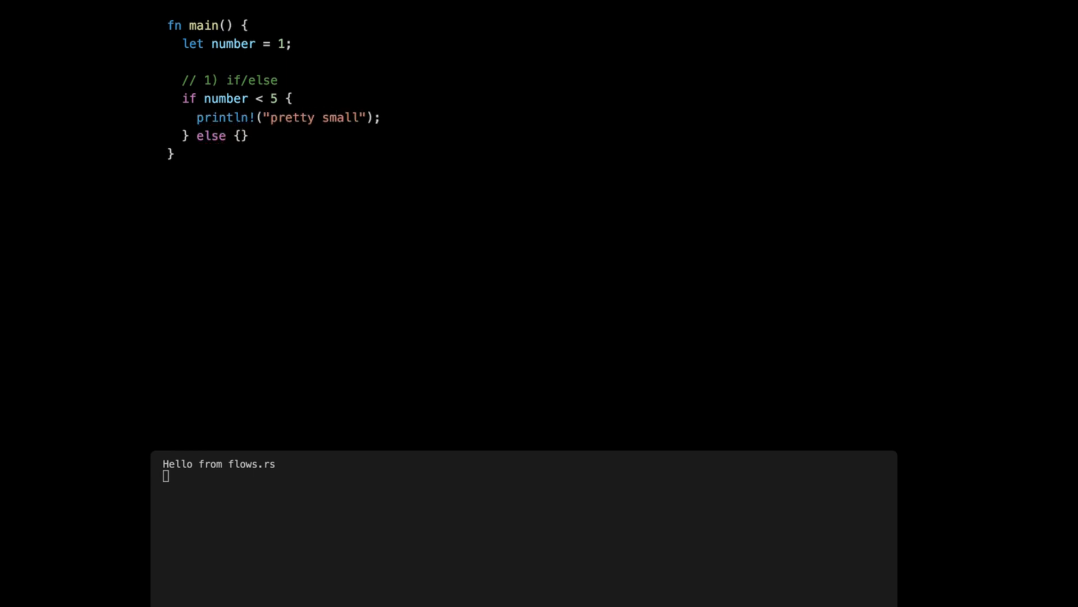
{"action": "type", "text": "println!(\"might be big\");"}
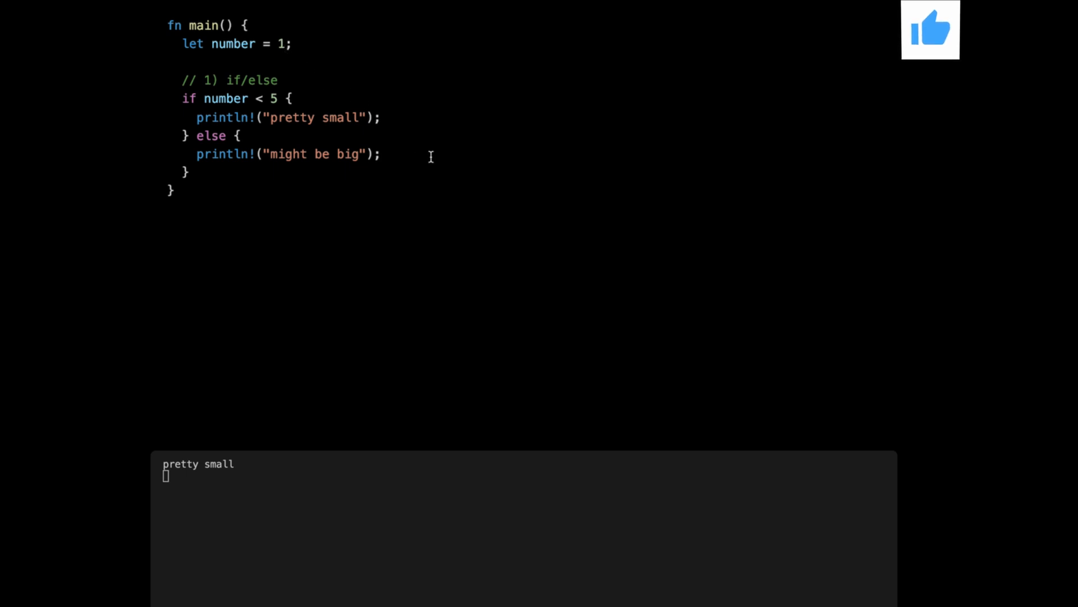
{"action": "type", "text": "0"}
{"action": "type", "text": "if  "}
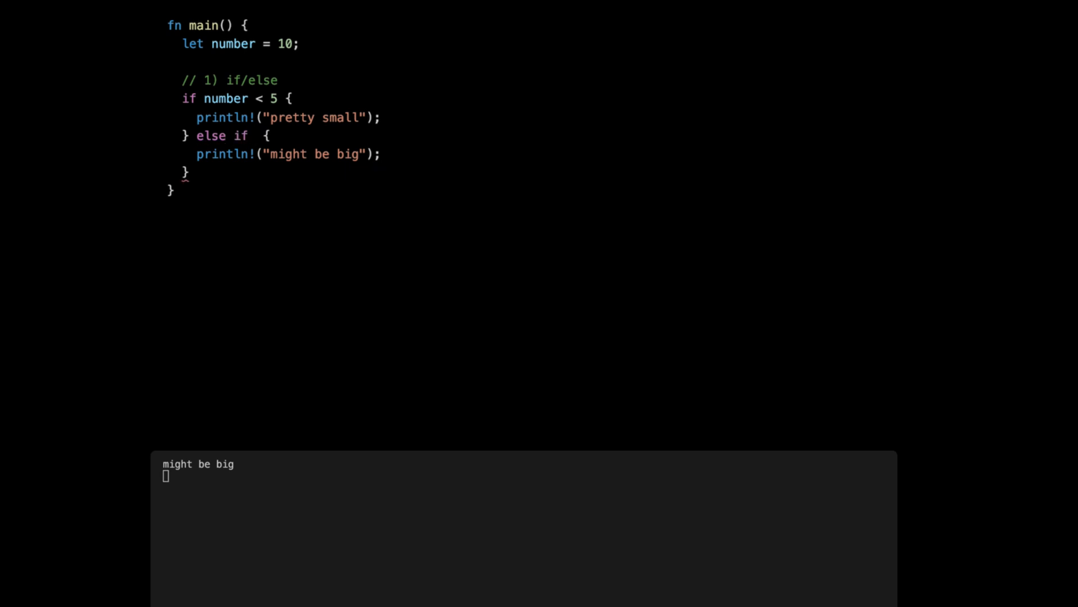
{"action": "type", "text": "number < 100"}
{"action": "type", "text": "pretty normal"}
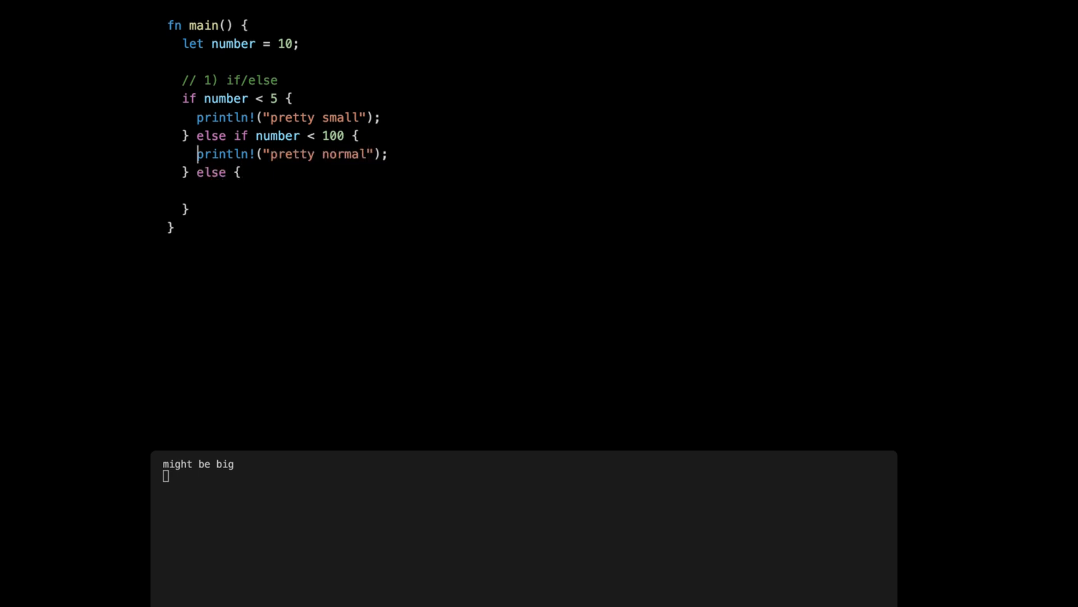
Add a 'pretty big' else branch, turn branches into bare strings, and set number to 110
{"action": "type", "text": "println!(\"pretty big\");"}
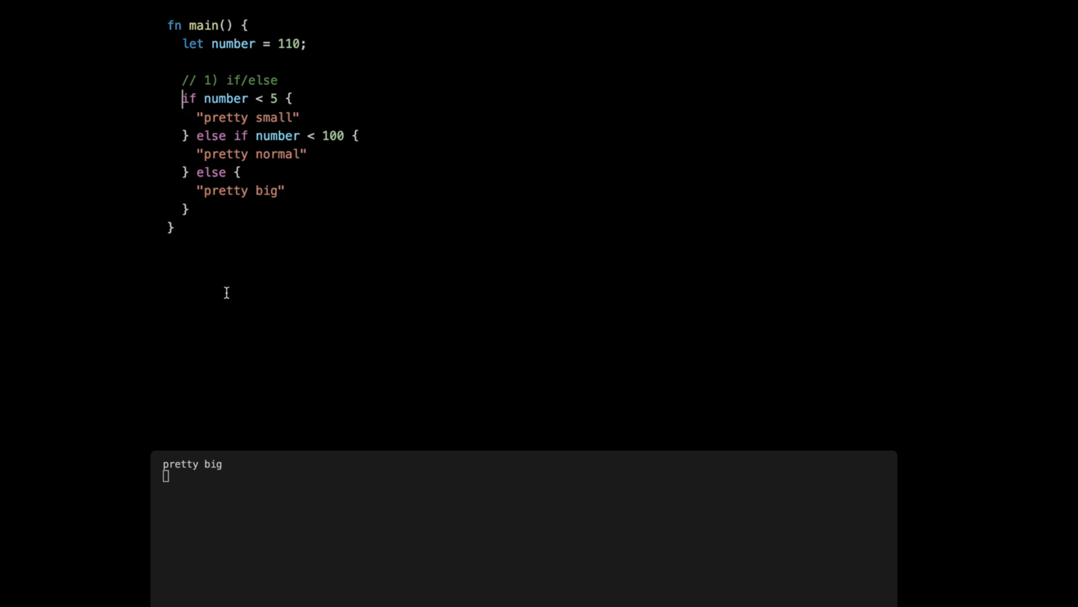
Assign the if/else to let message and print it with println!("{}", message)
{"action": "type", "text": "let message ="}
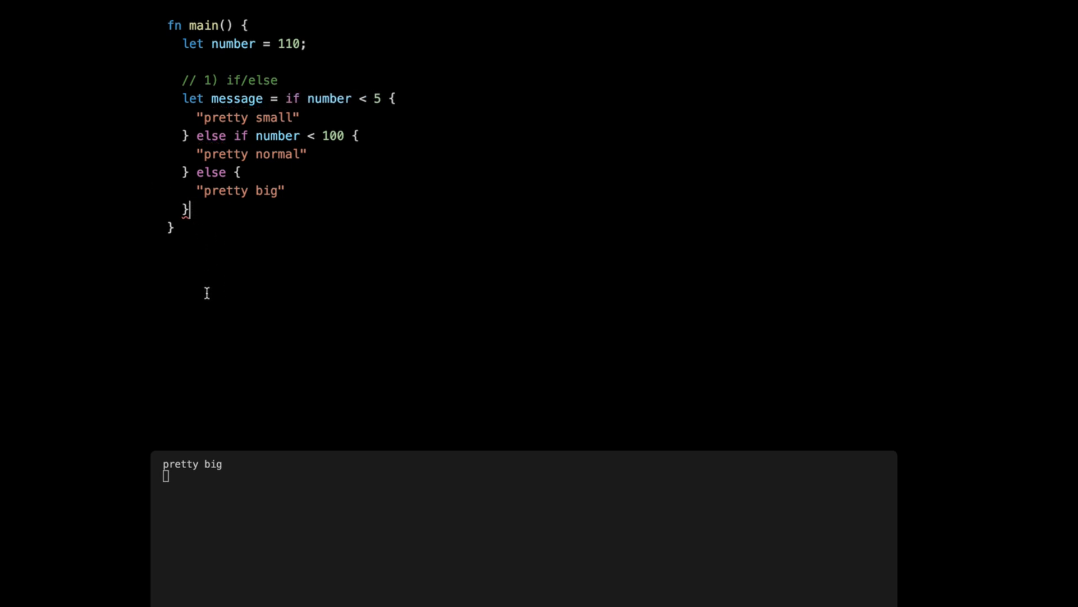
{"action": "type", "text": ";"}
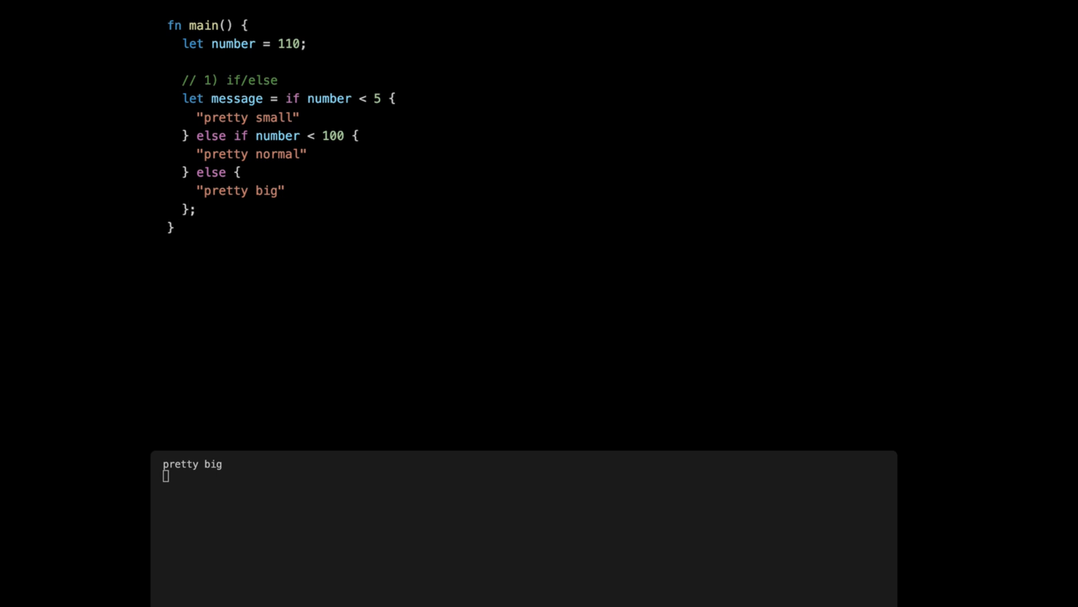
{"action": "type", "text": "println!()"}
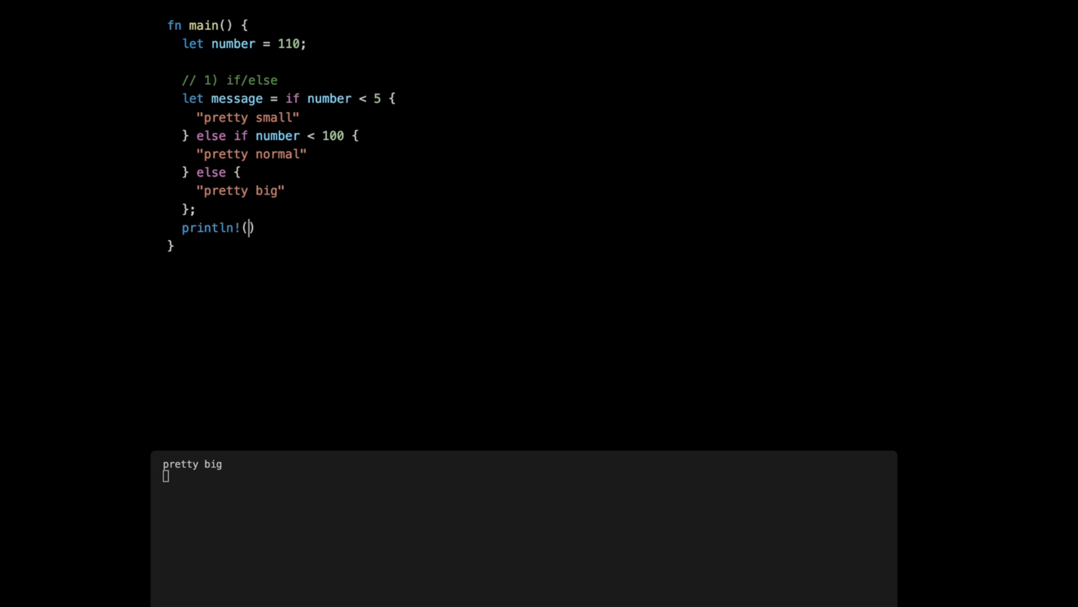
{"action": "type", "text": "\"{}\", mes"}
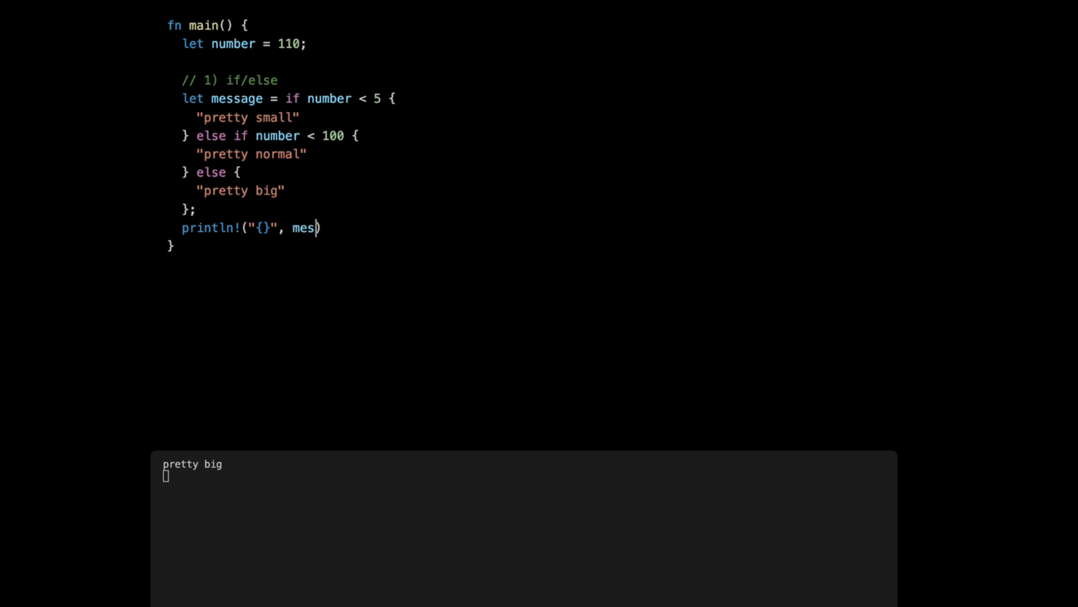
{"action": "type", "text": "sage);"}
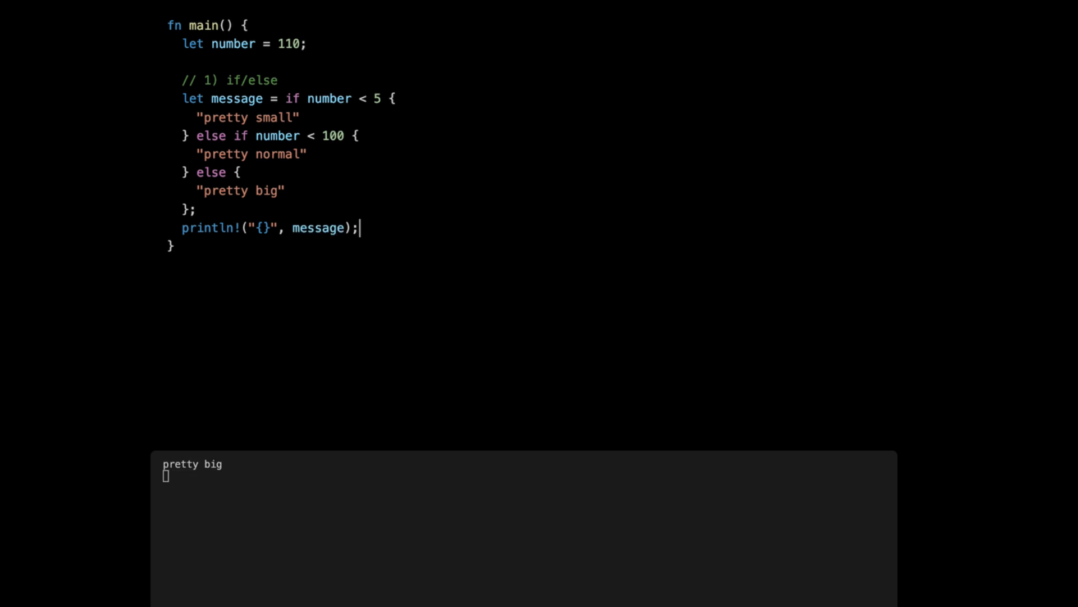
Save and rerun the program, then change let number to 1
{"action": "key", "text": "BackSpace"}
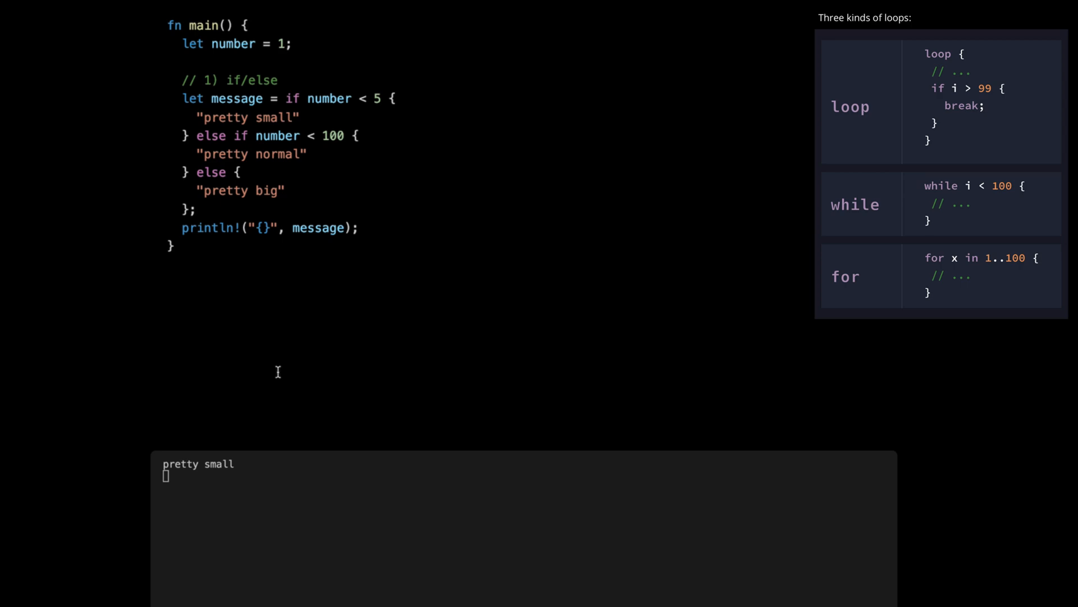
Add a // 2) loop printing 'Again loop {}' with counter, breaking when counter > 2
{"action": "type", "text": "// 2)"}
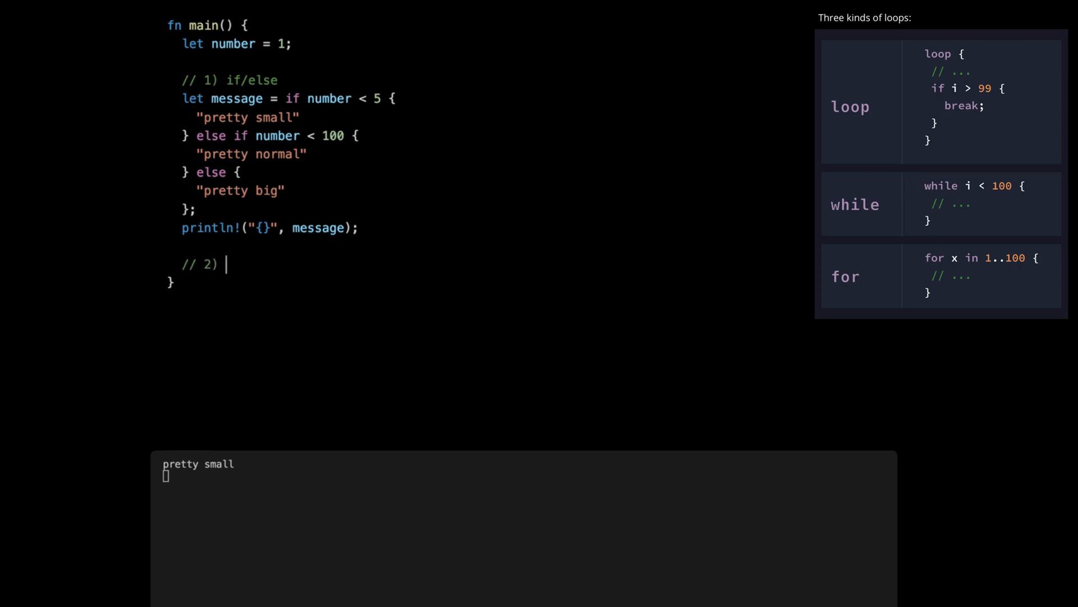
{"action": "type", "text": "loop"}
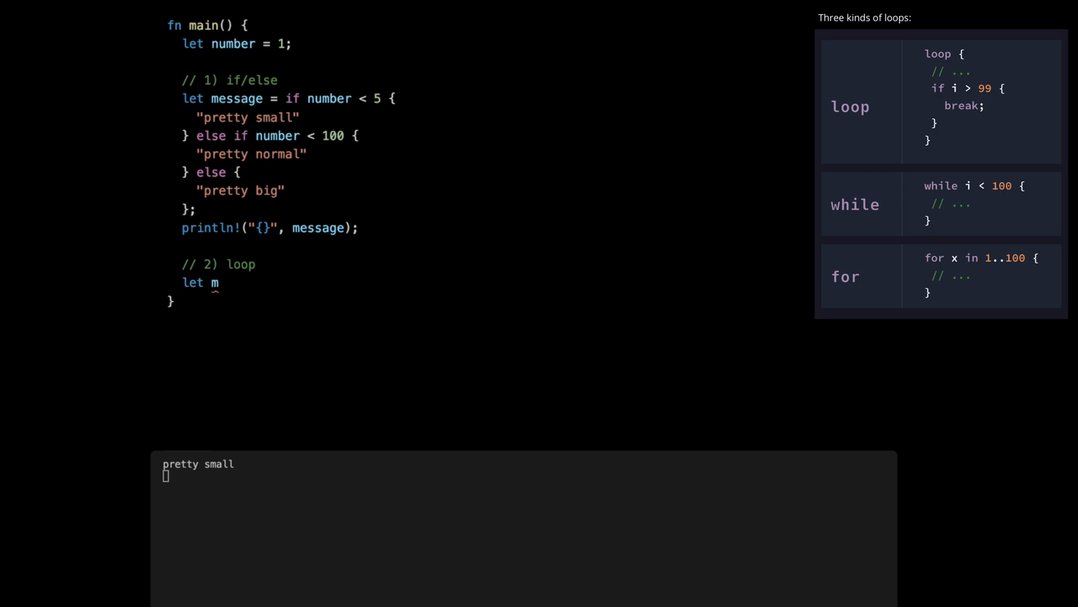
{"action": "type", "text": "ut counter = 0;"}
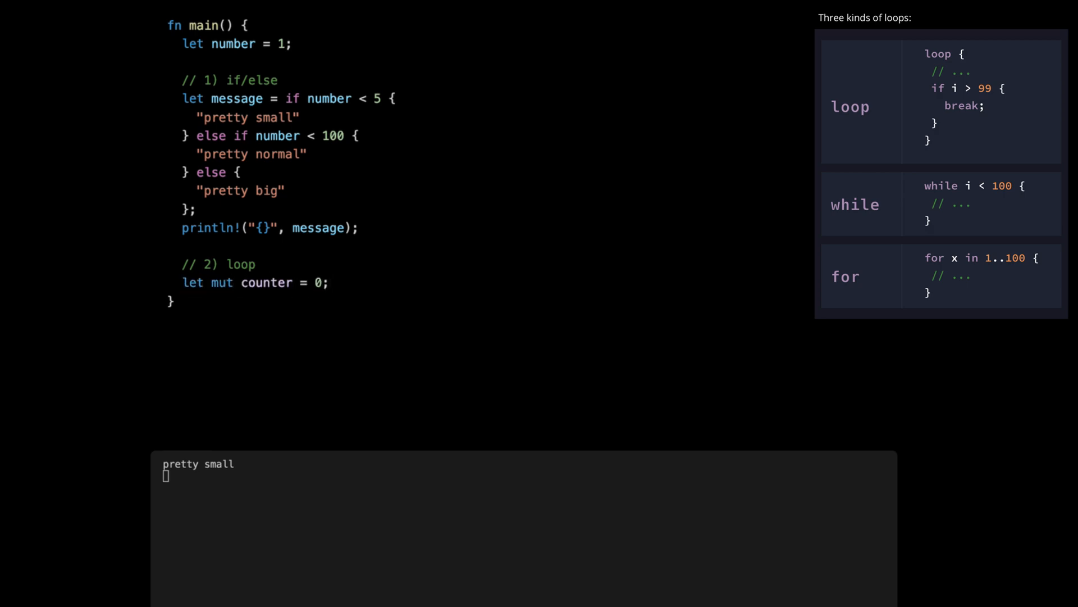
{"action": "type", "text": "loop {"}
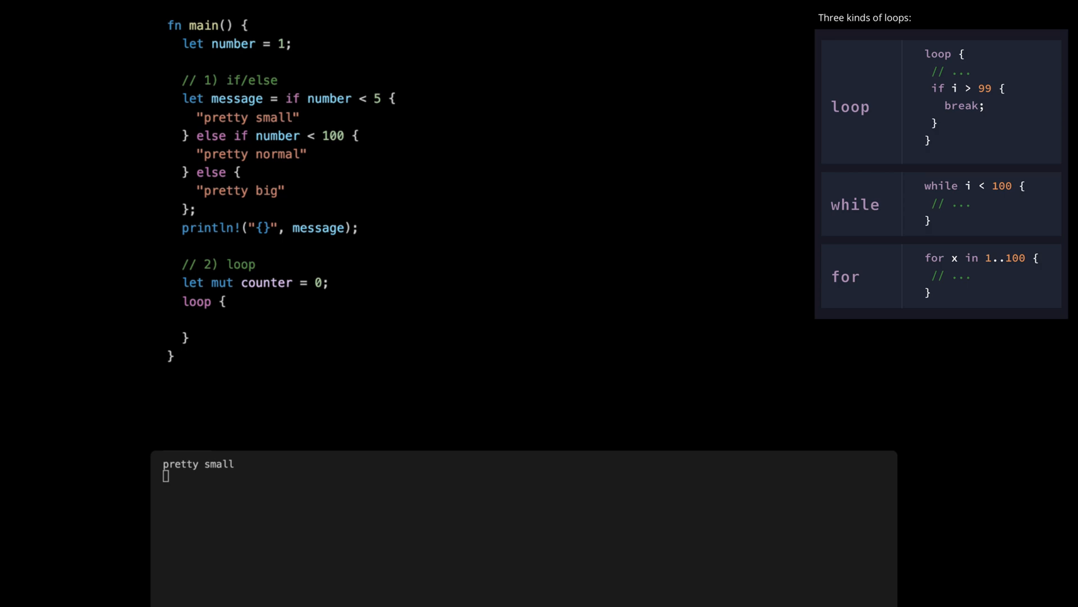
{"action": "type", "text": "println"}
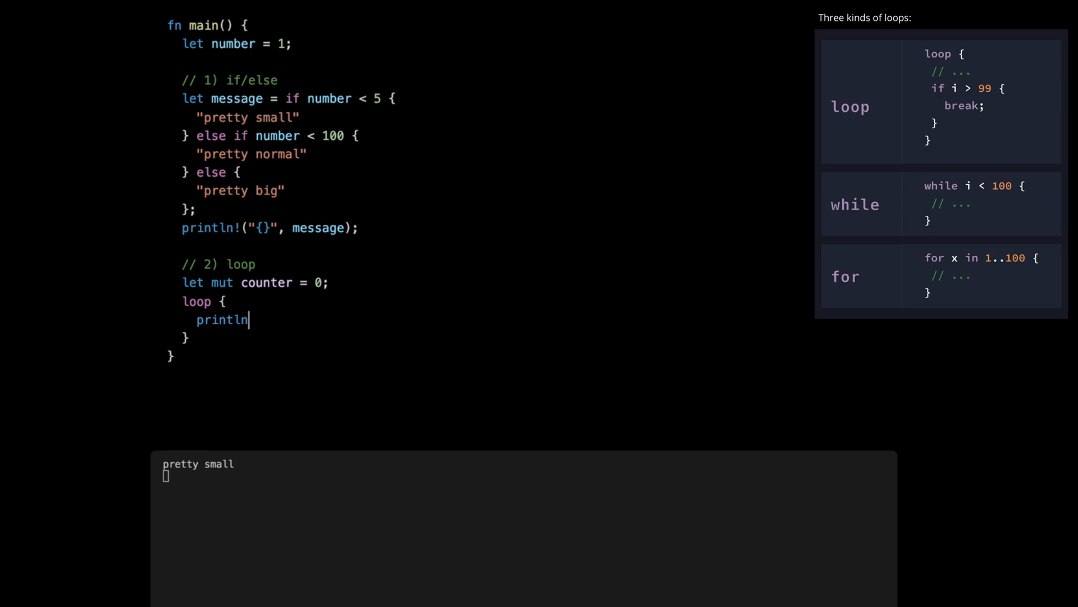
{"action": "type", "text": "!(\"Again lo\")"}
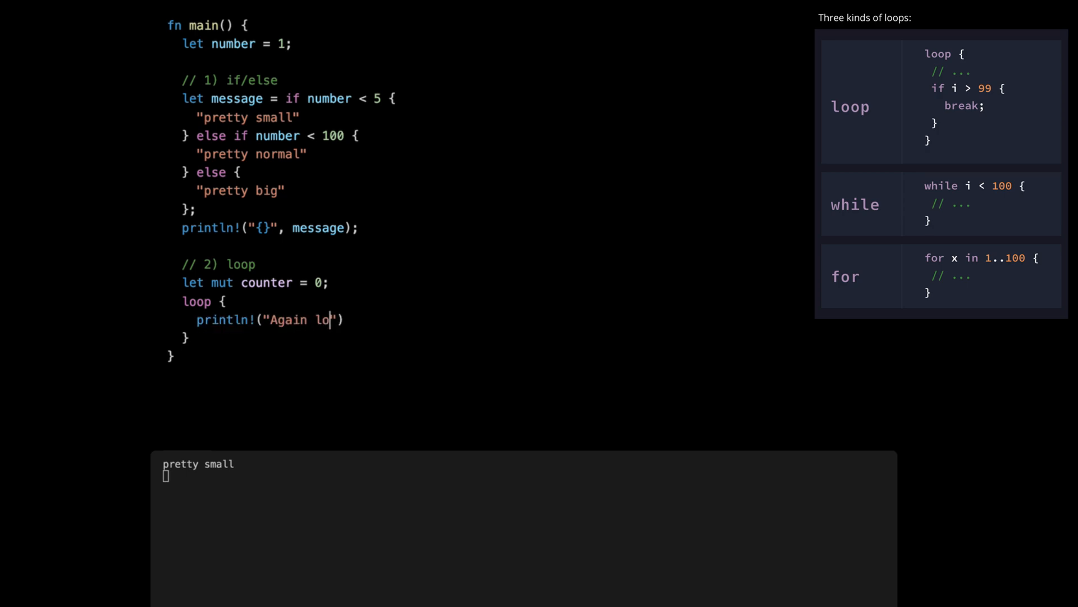
{"action": "type", "text": "op {}\", counter);"}
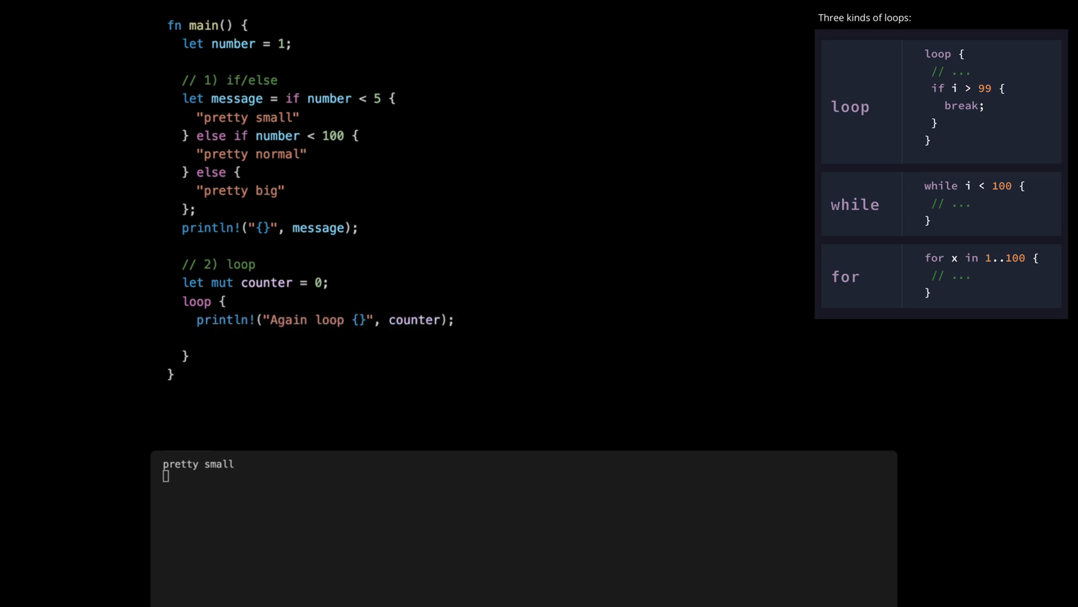
{"action": "type", "text": "counter += 1;"}
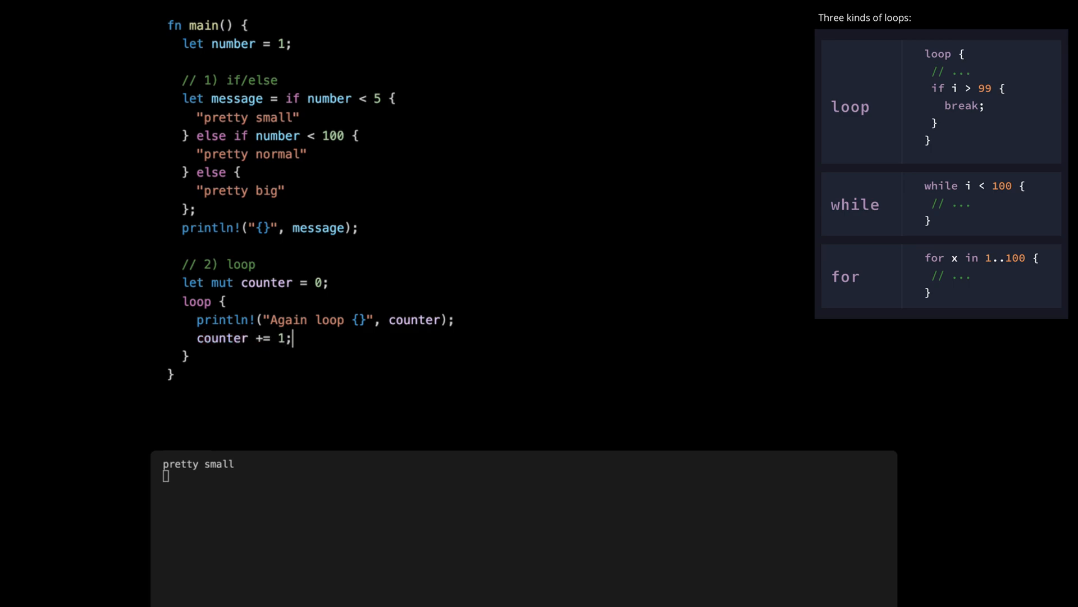
{"action": "type", "text": "if counter > 2 {"}
{"action": "type", "text": "break"}
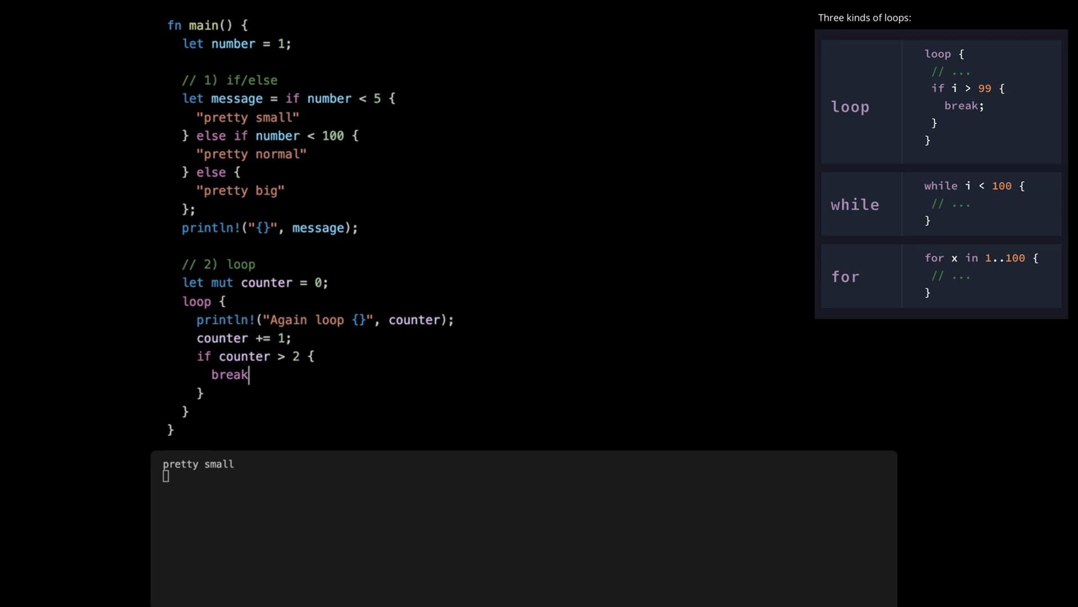
{"action": "type", "text": ";"}
{"action": "type", "text": "//"}
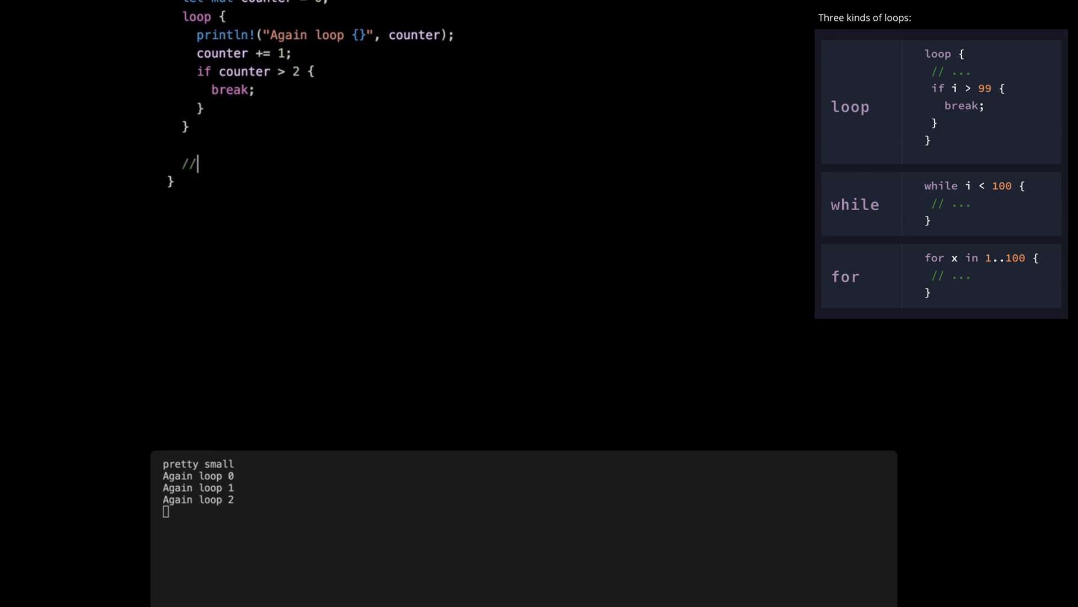
Add a // 3) while section with array a = [0, 10, 20, 30, ...] and while counter < 3
{"action": "type", "text": "3) while"}
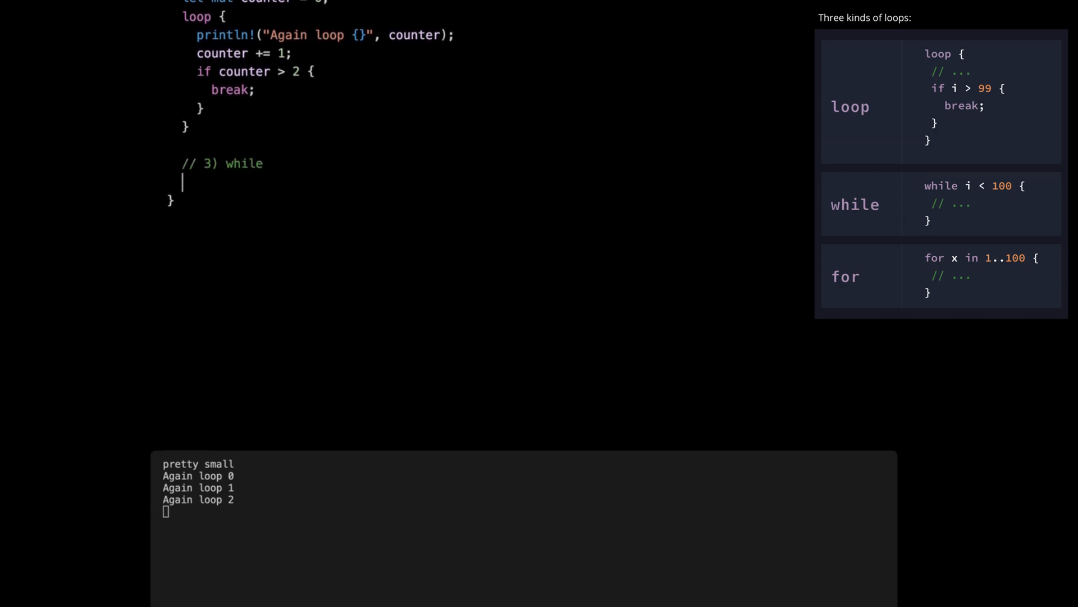
{"action": "type", "text": "let a = [0]"}
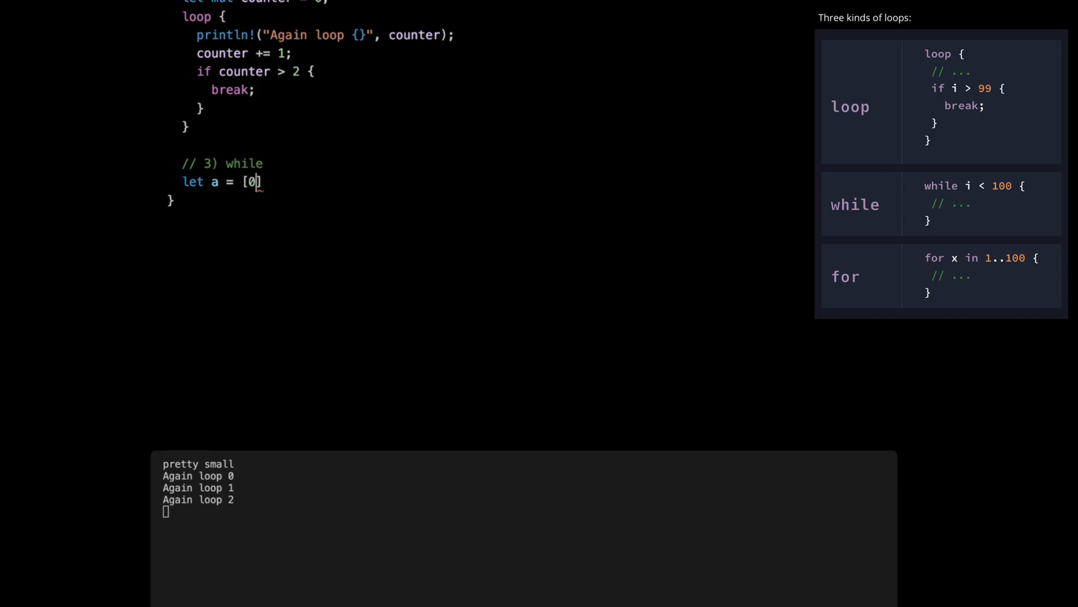
{"action": "type", "text": ", 10, 20, 30, 40"}
{"action": "type", "text": "c"}
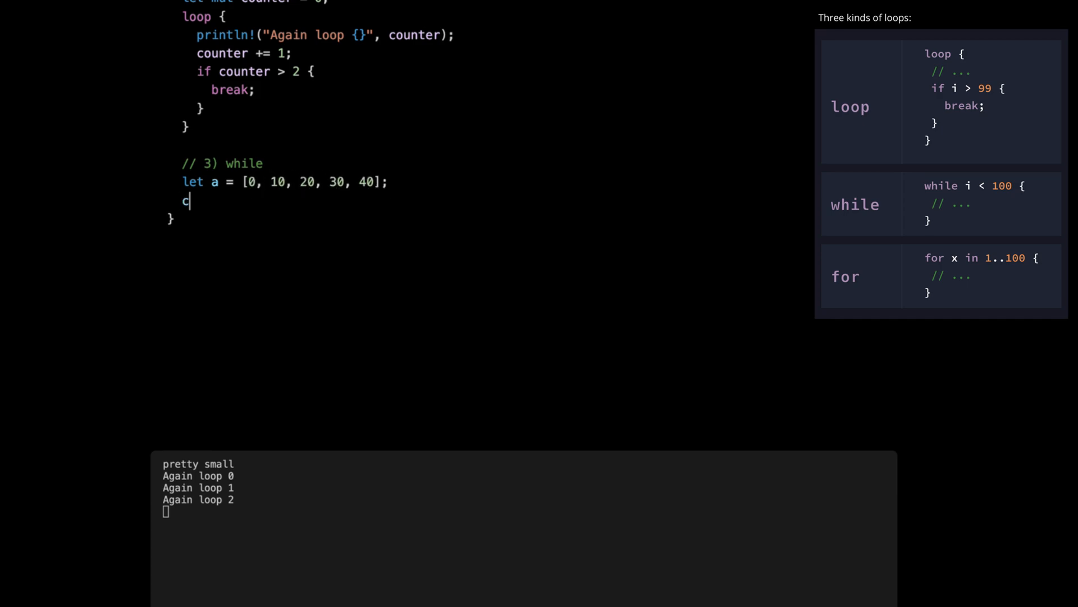
{"action": "type", "text": "ounter = 0;"}
{"action": "type", "text": "while cou"}
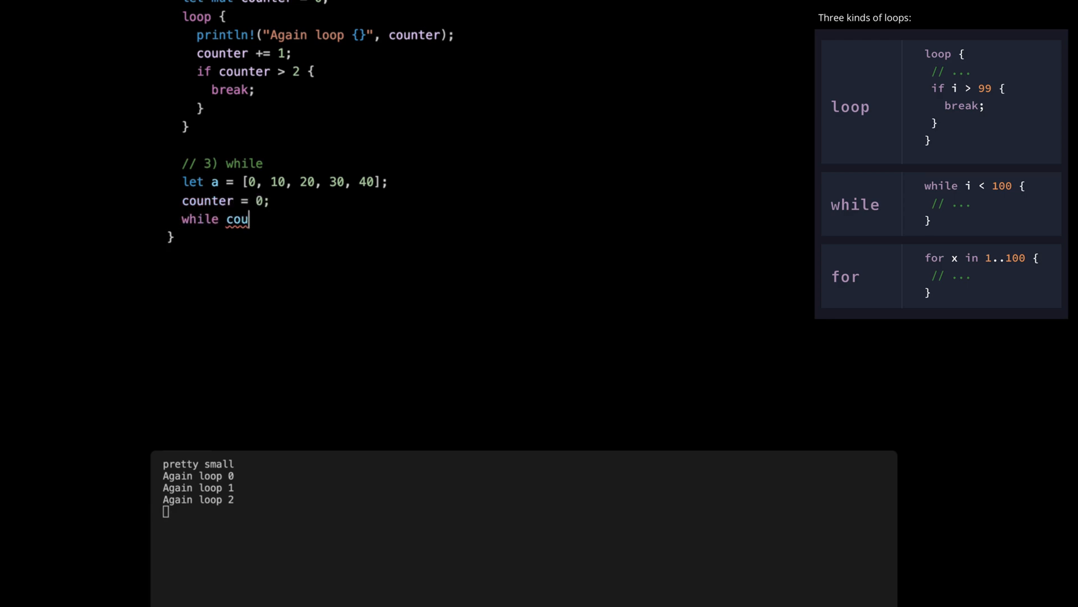
{"action": "type", "text": "nter < 3 {"}
{"action": "type", "text": "println!("}
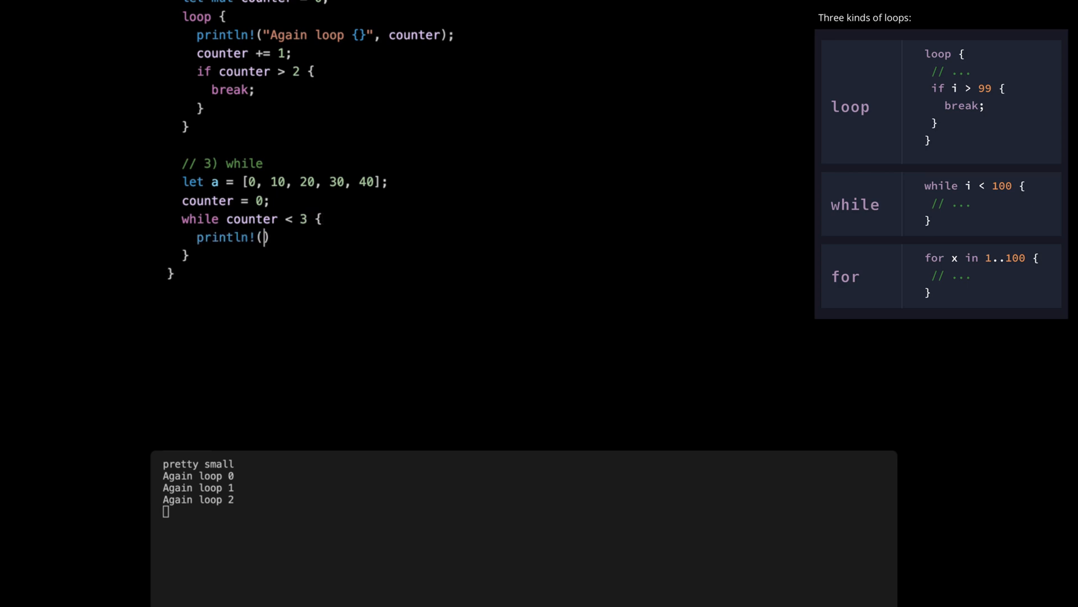
Print 'Again while {}' with a[counter], increment counter, and add a // 4) comment
{"action": "type", "text": "\"Again while {}\""}
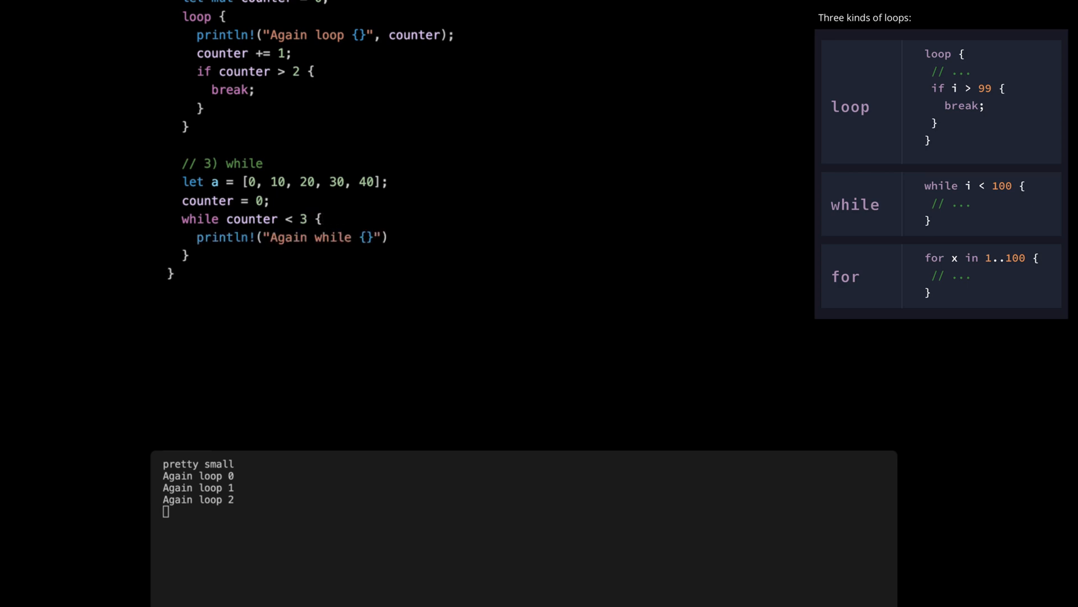
{"action": "type", "text": ", a[counter]);"}
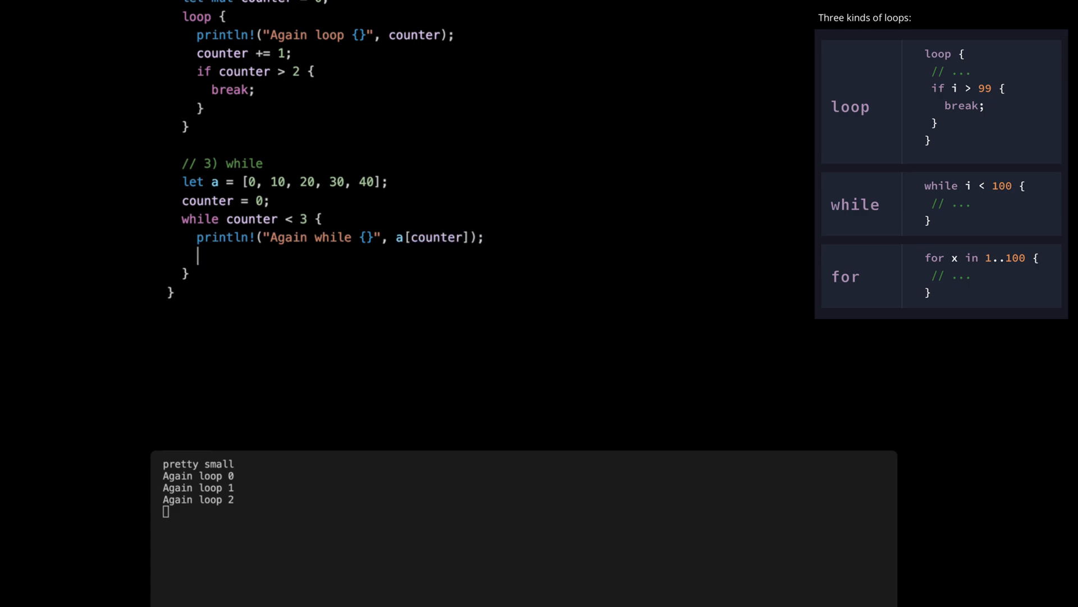
{"action": "type", "text": "counter"}
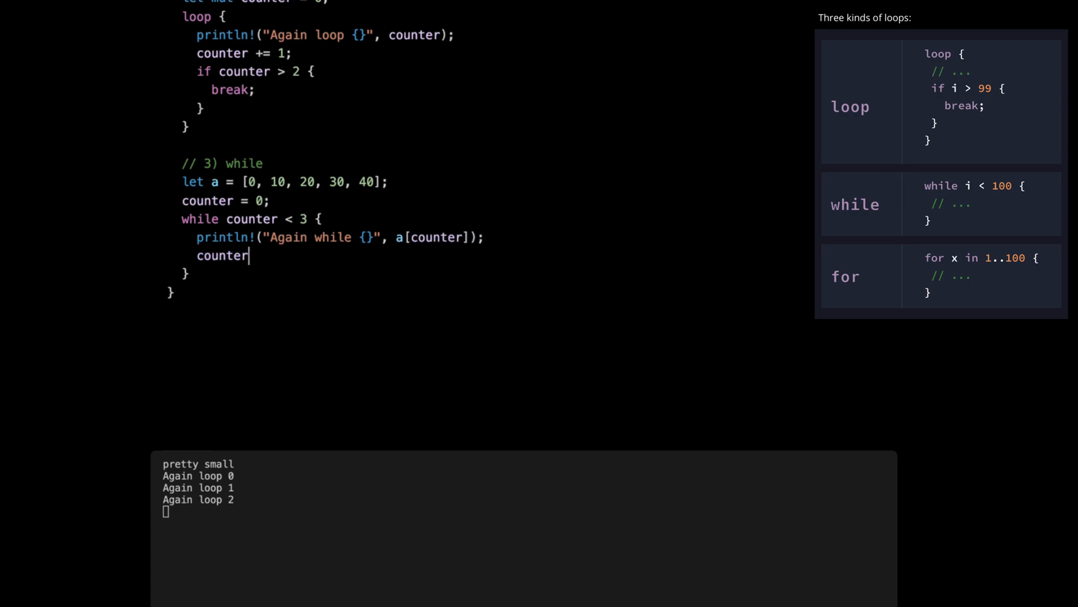
{"action": "type", "text": "+= 1;"}
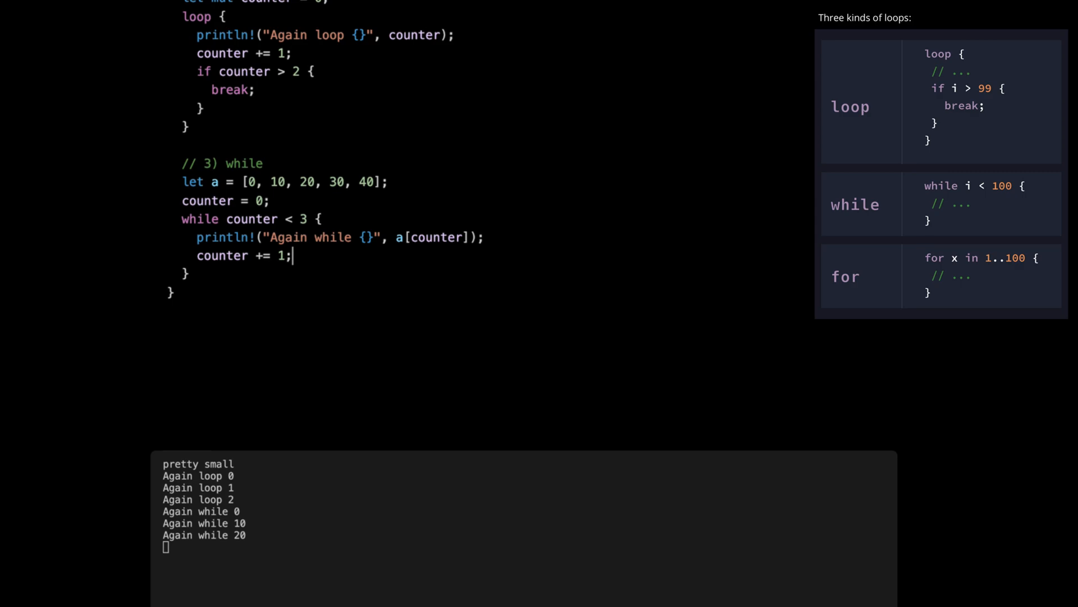
{"action": "type", "text": "// 4)"}
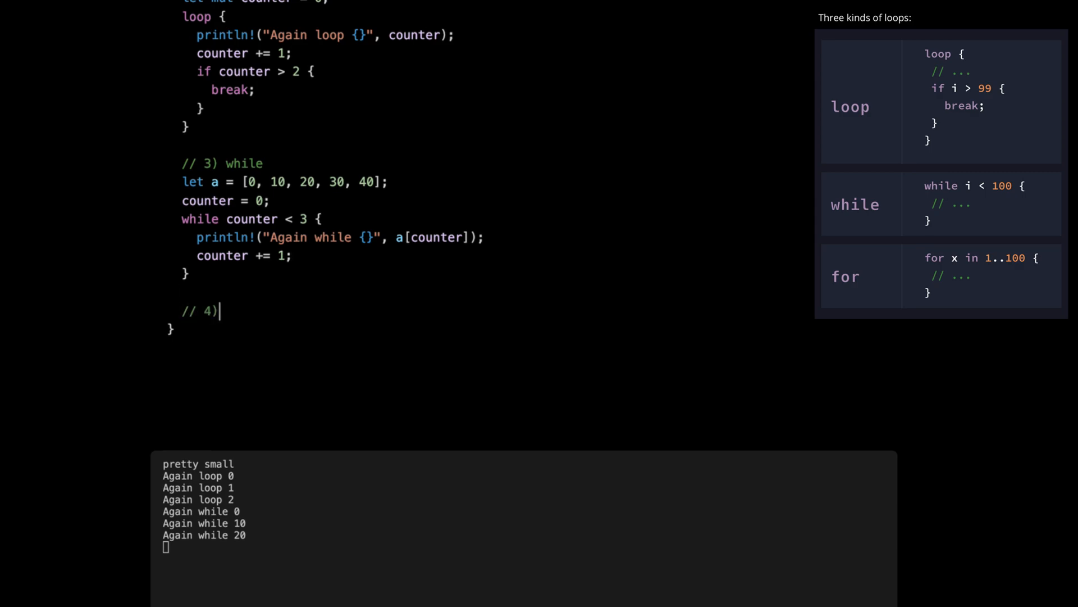
Write a for element in a.iter() loop printing 'Again for in {}', starting an if inside
{"action": "type", "text": "for (in iter())"}
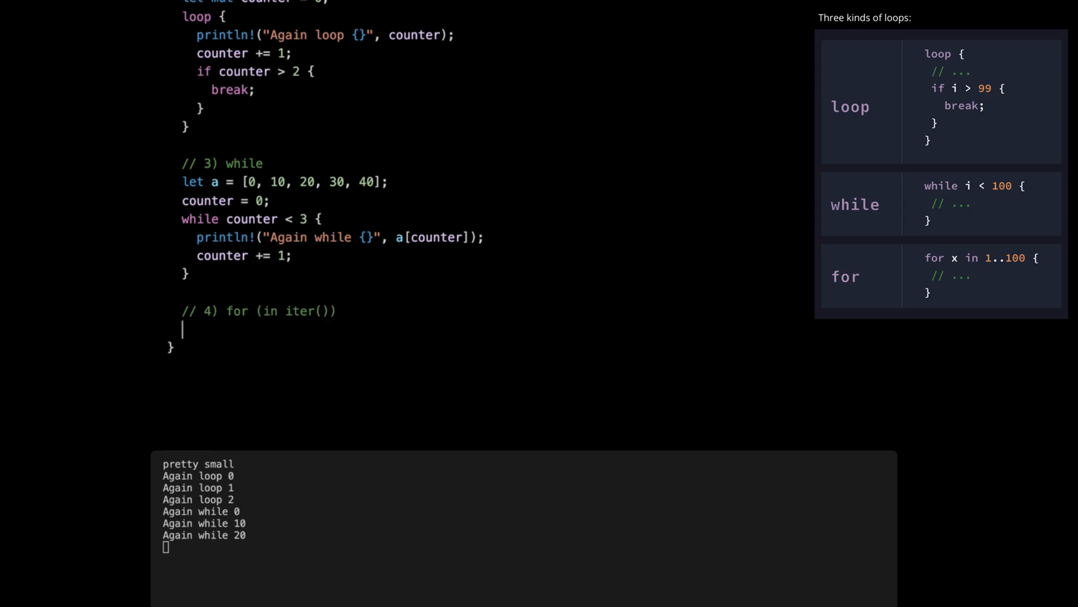
{"action": "type", "text": "for elemen"}
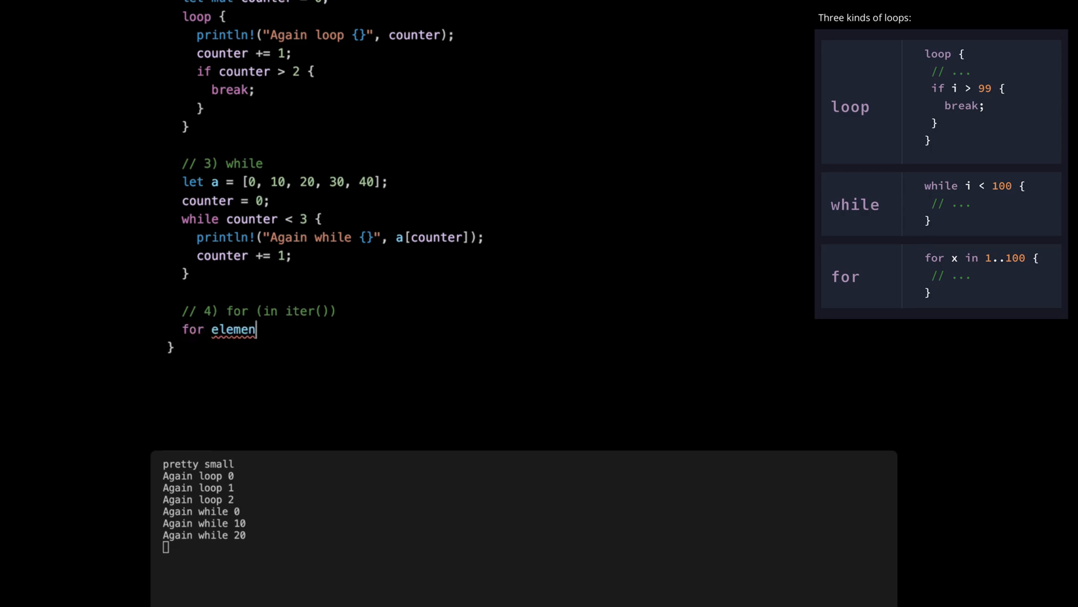
{"action": "type", "text": "t in"}
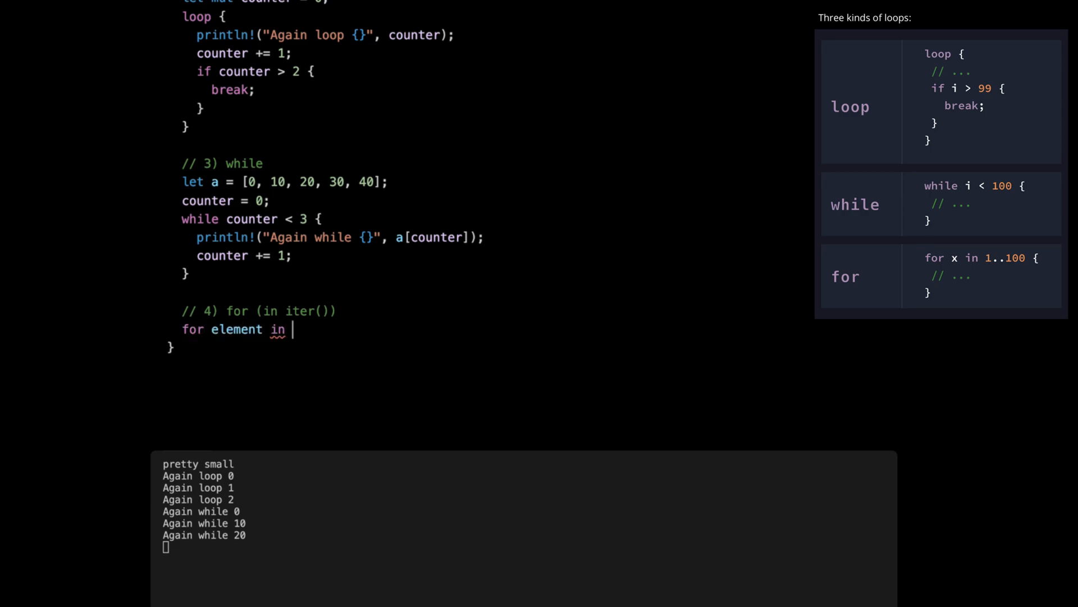
{"action": "type", "text": "a"}
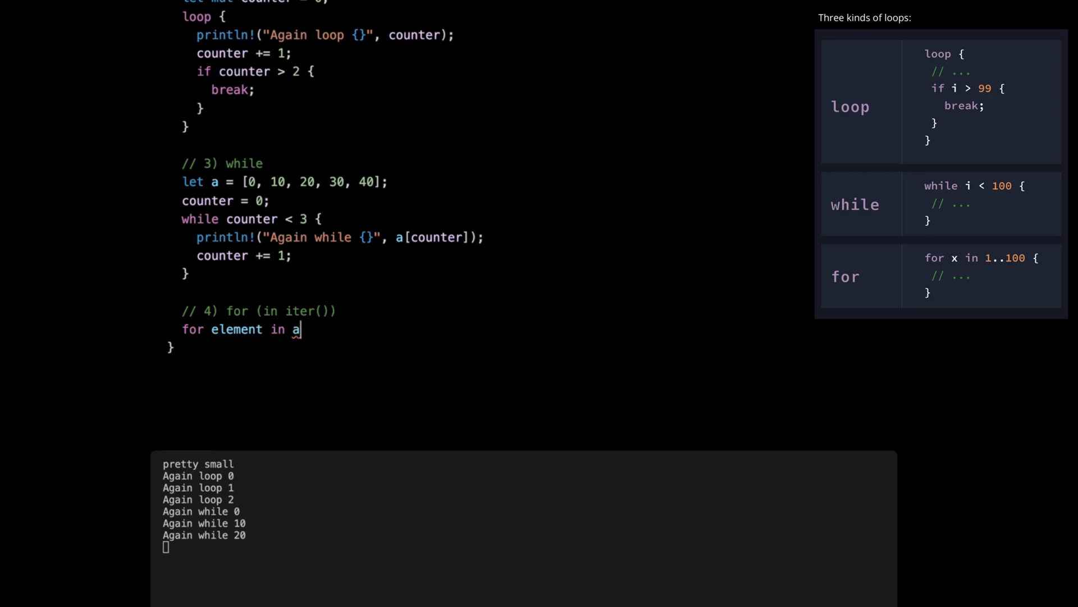
{"action": "type", "text": ".iter()"}
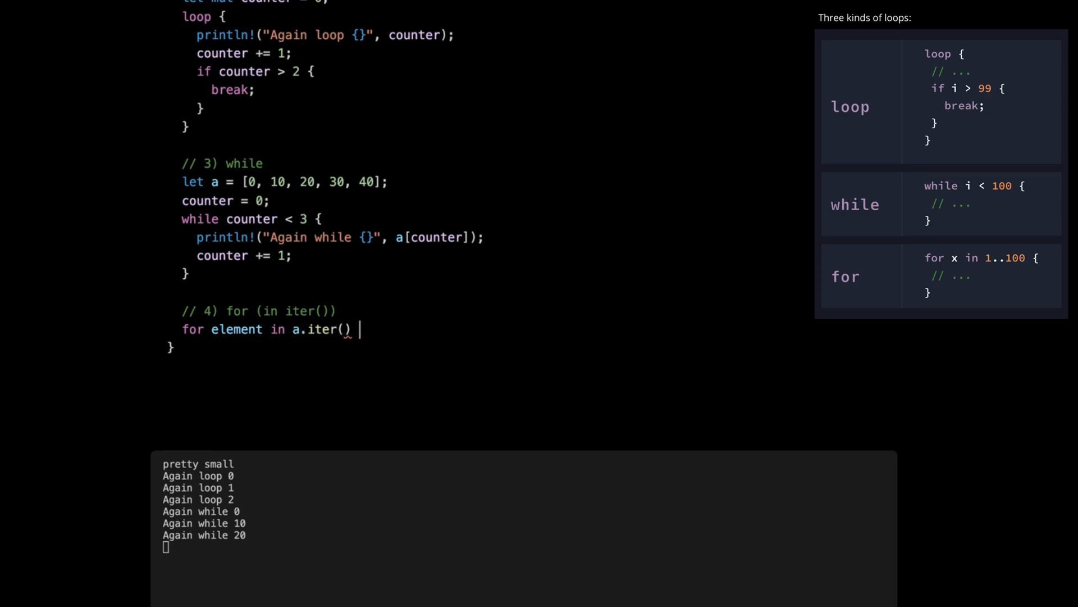
{"action": "type", "text": "{}"}
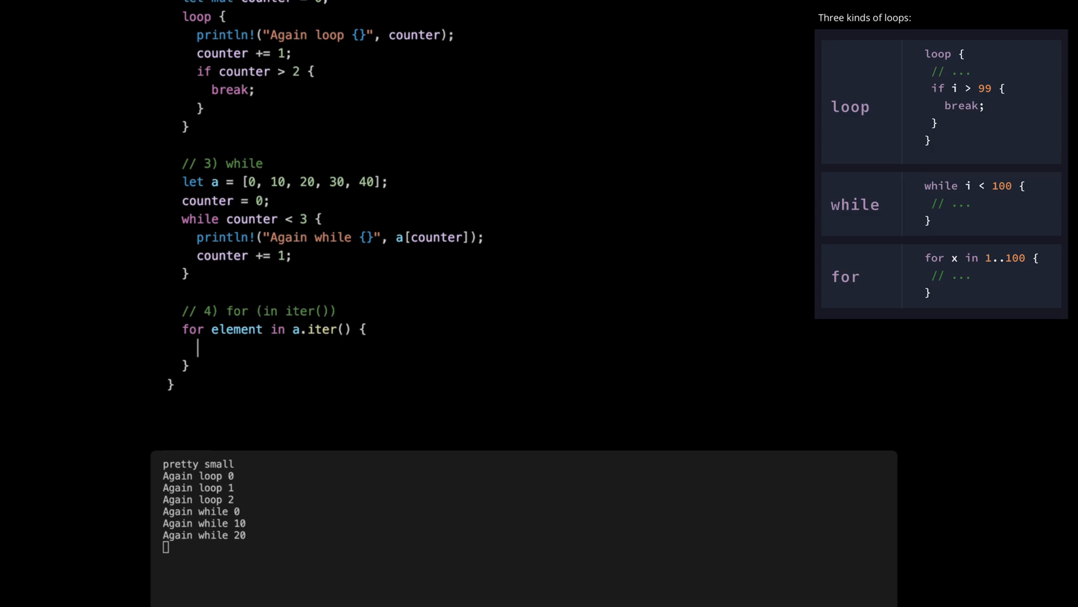
{"action": "type", "text": "println"}
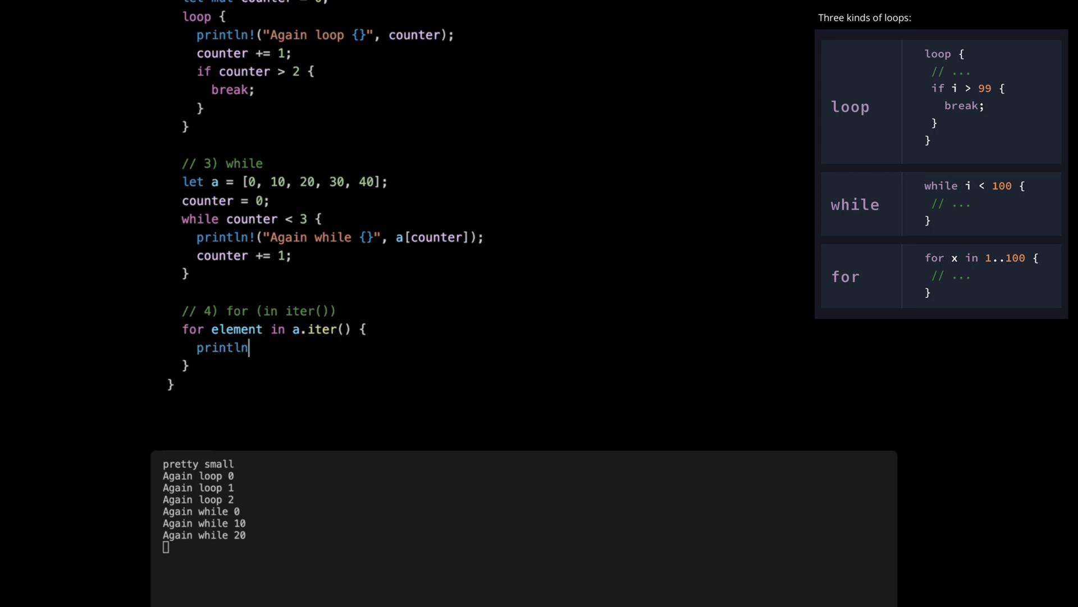
{"action": "type", "text": "!(\"Again for in {}\")"}
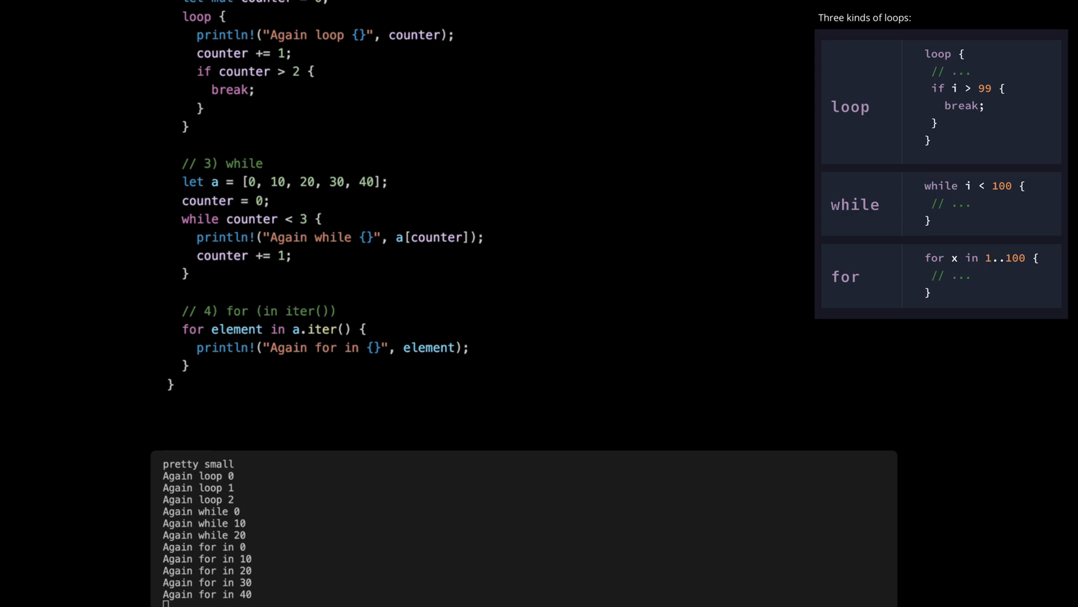
{"action": "type", "text": "if e"}
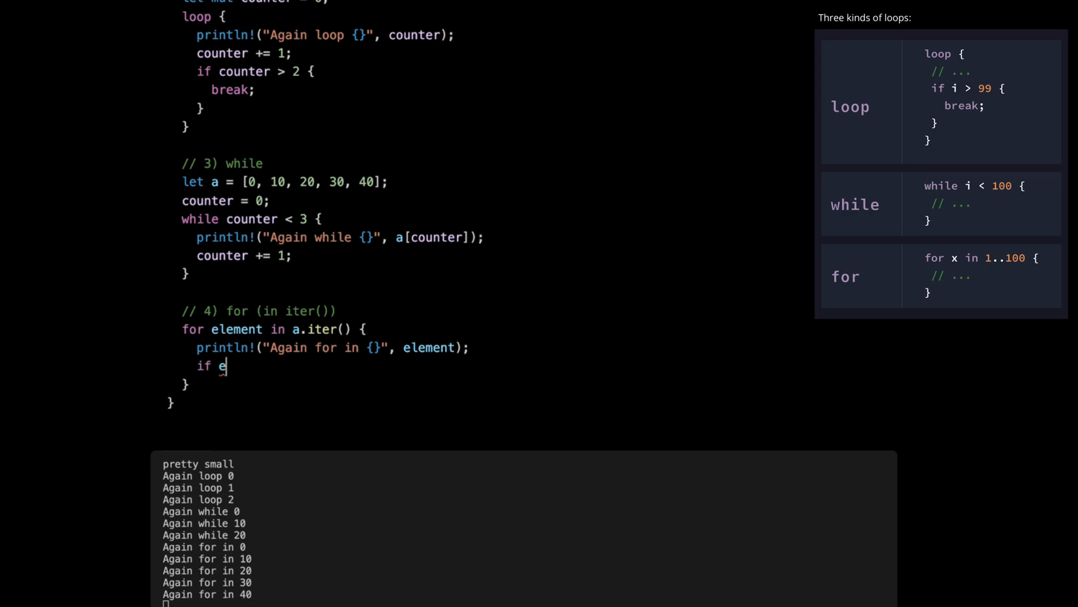
Break the for-in loop when element == &20
{"action": "type", "text": "lement"}
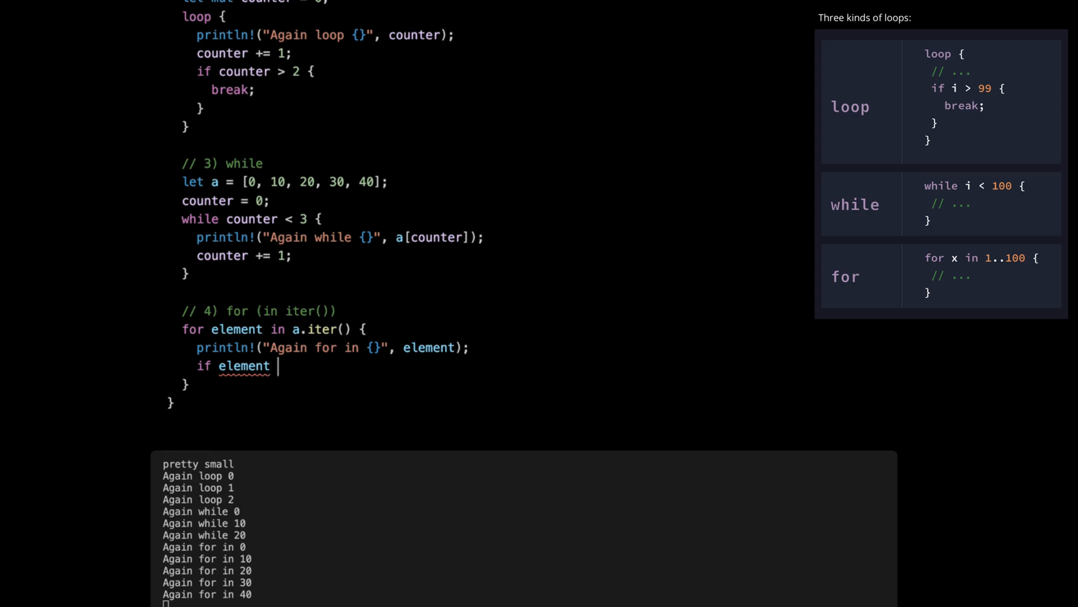
{"action": "type", "text": "== &"}
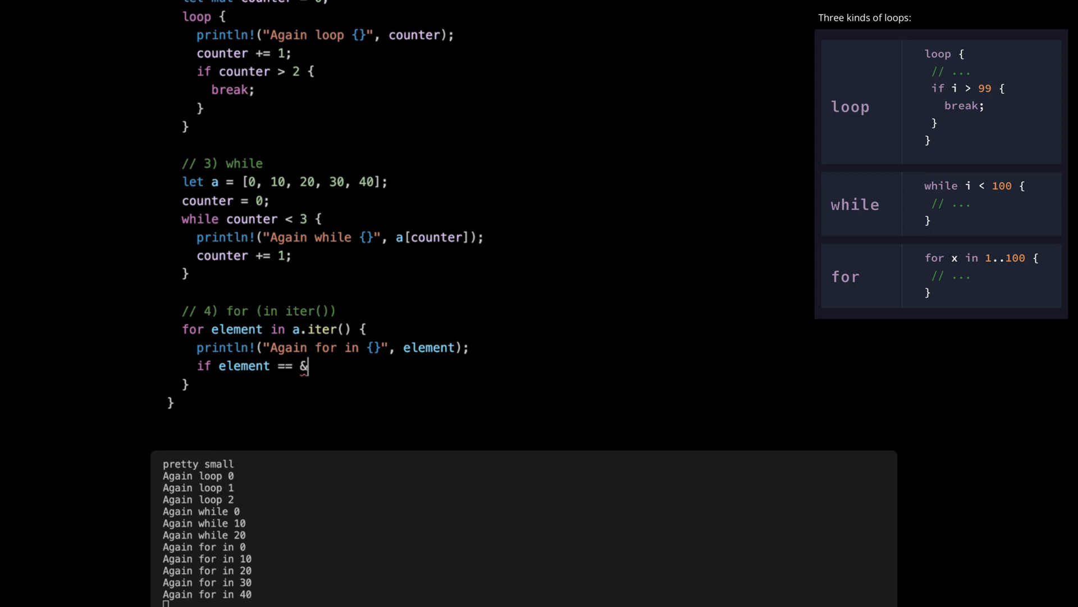
{"action": "type", "text": "20 {"}
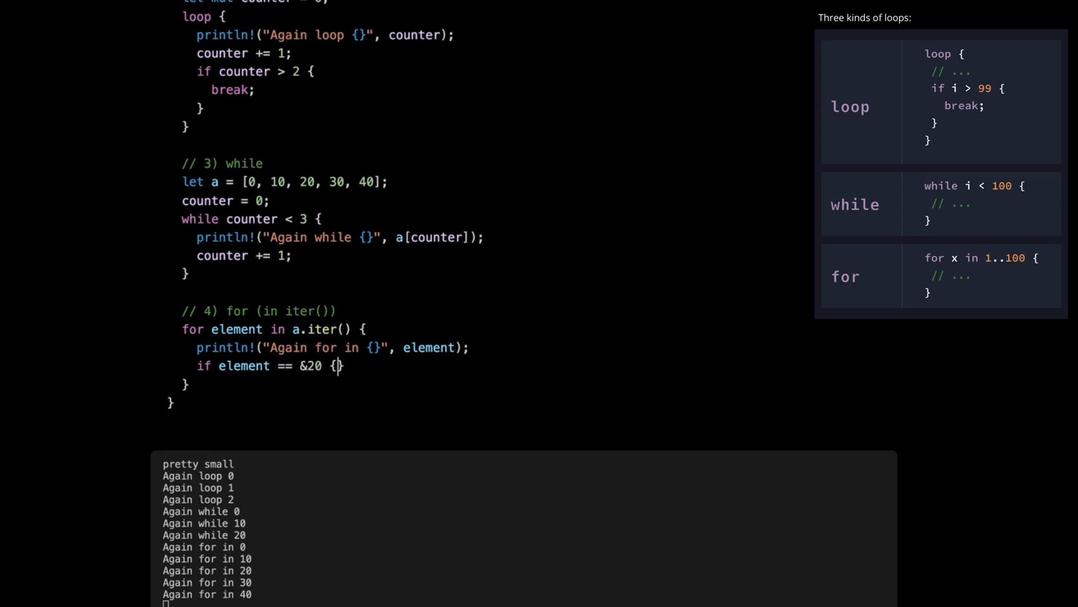
{"action": "type", "text": "break;"}
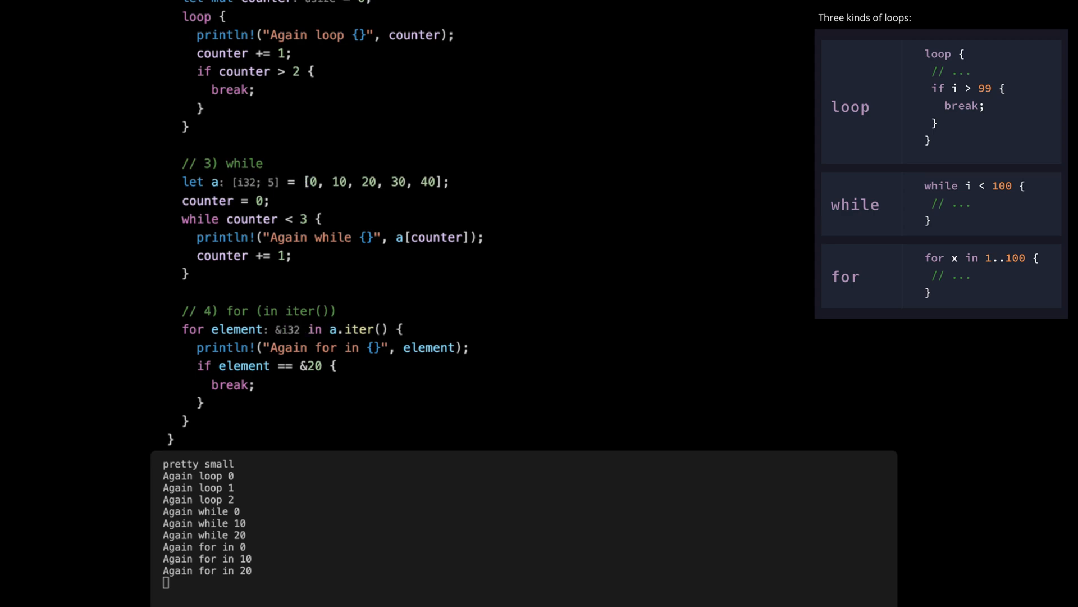
{"action": "mouse_move", "coordinate": [478, 286]}
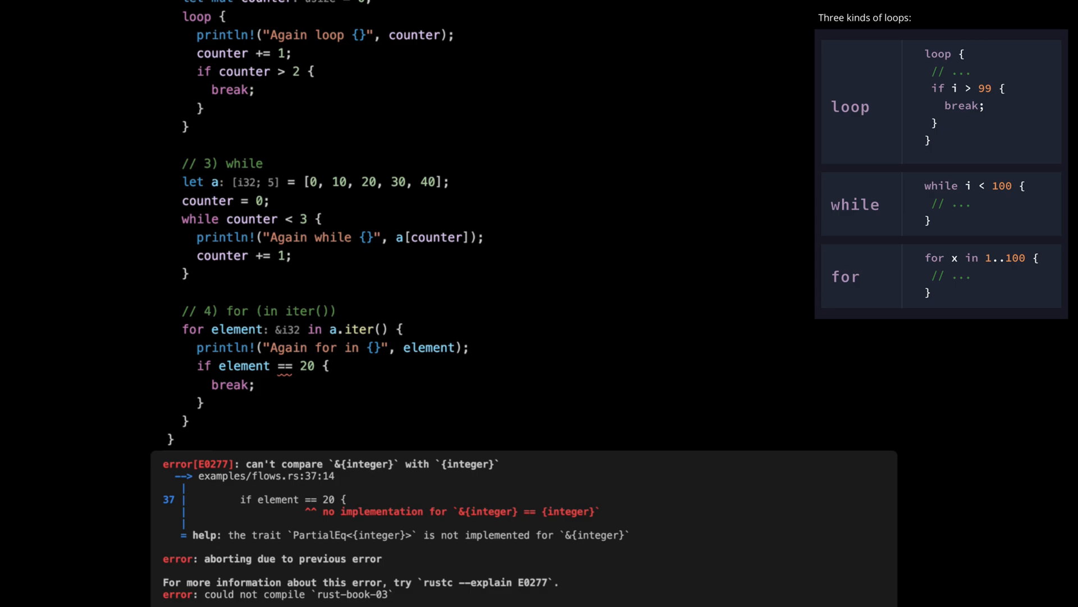
Put the & back before 20 and scroll down to check the output
{"action": "type", "text": "&"}
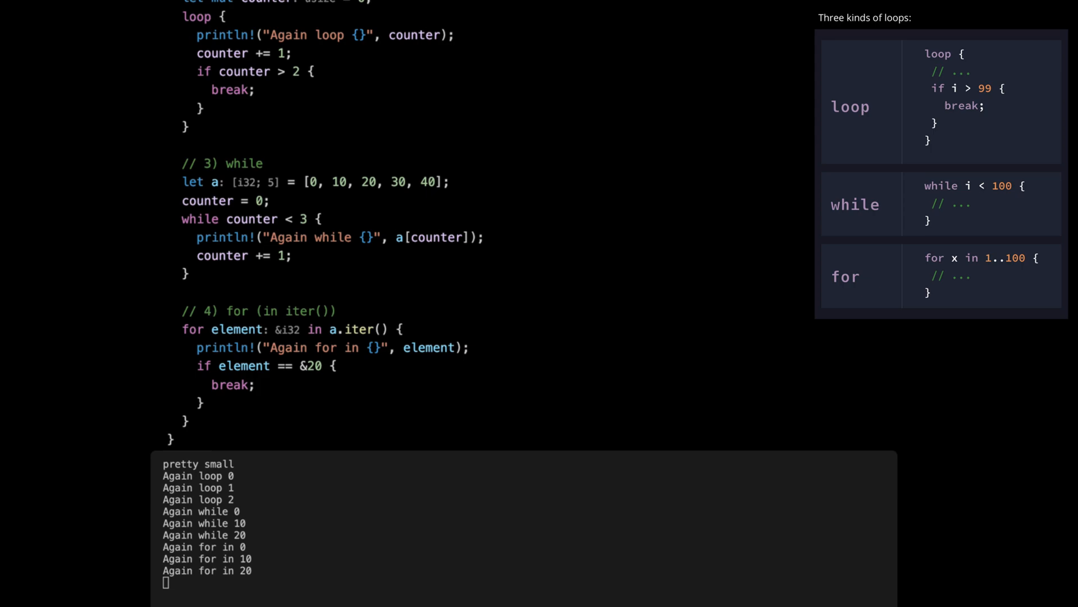
{"action": "scroll", "scroll_direction": "down", "scroll_amount": 3}
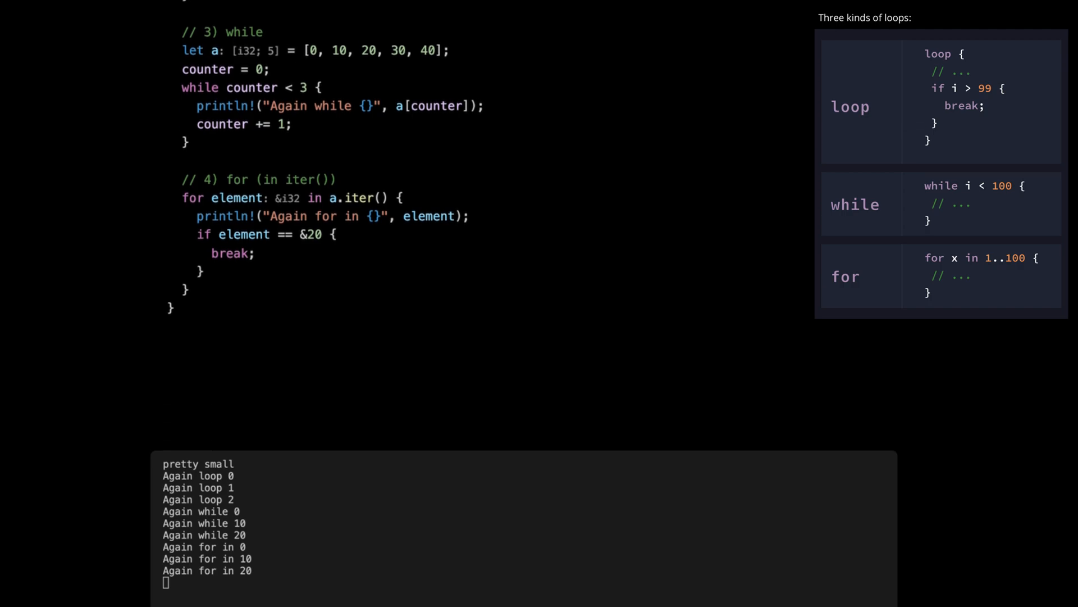
{"action": "scroll", "scroll_direction": "down", "scroll_amount": 3}
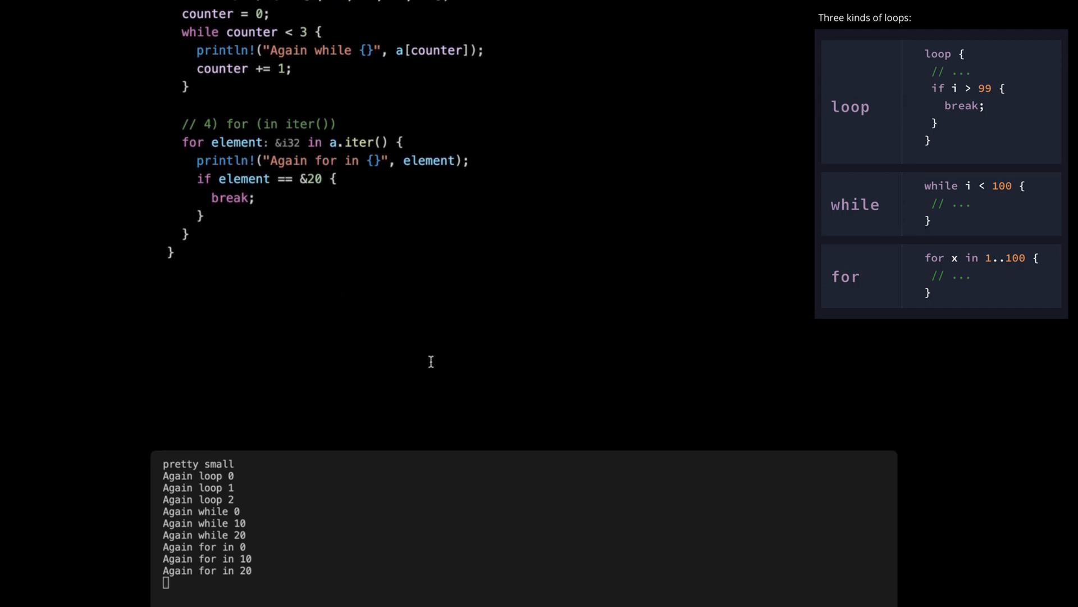
Add a // 5) for (in range) comment and a for number: i32 in (0..3) loop header
{"action": "type", "text": "// 5) f"}
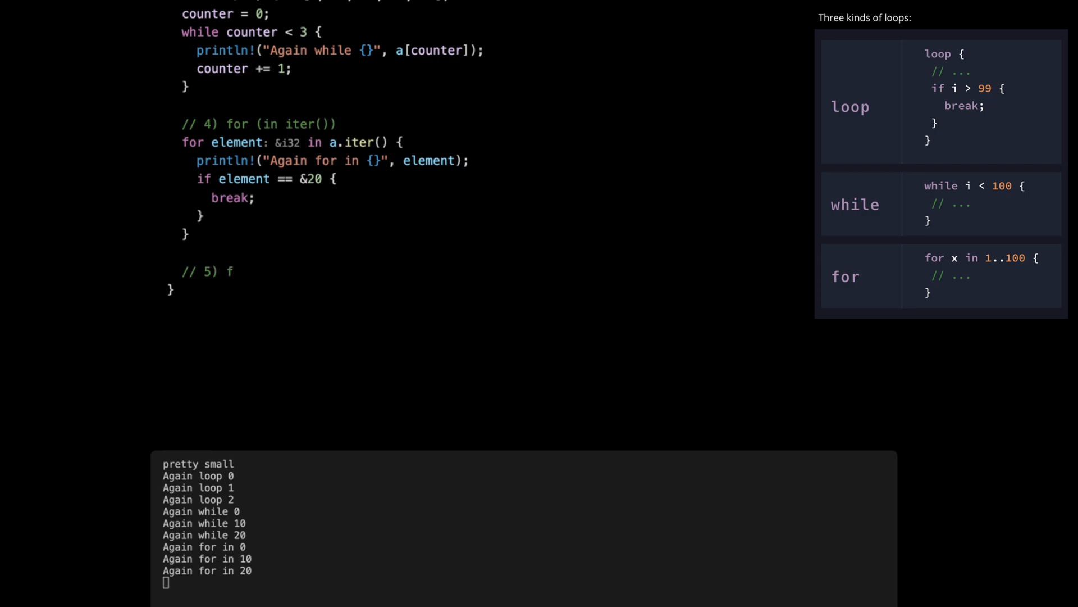
{"action": "type", "text": "or (in )"}
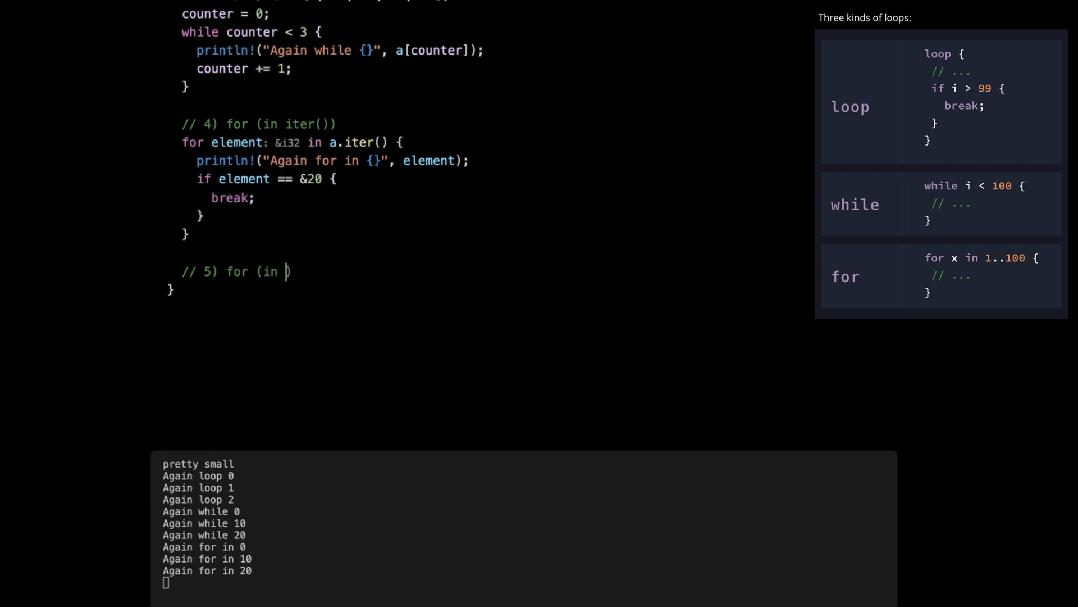
{"action": "type", "text": "range)"}
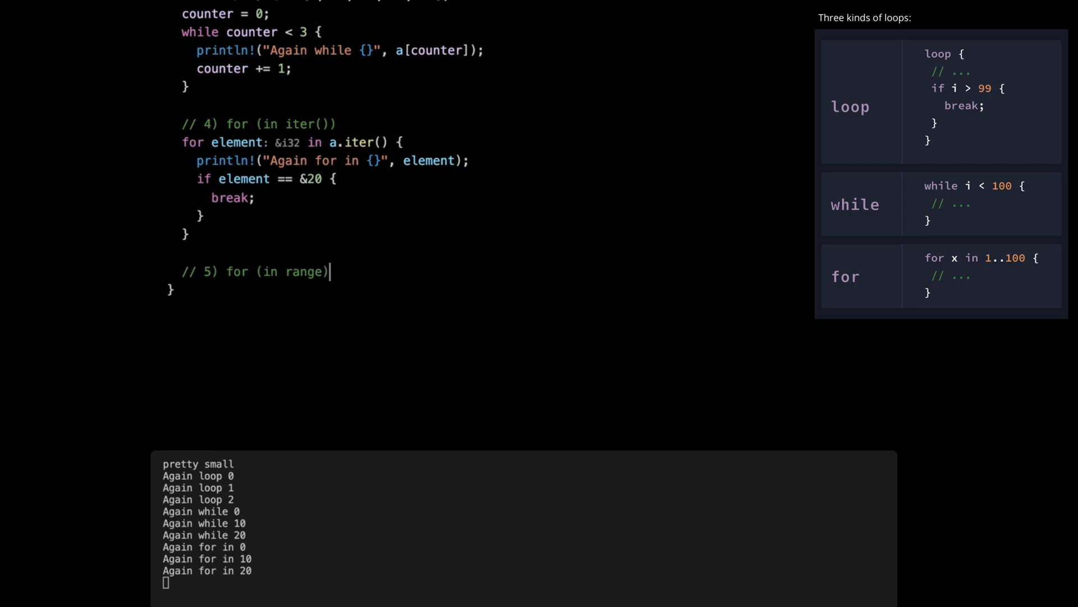
{"action": "type", "text": "for"}
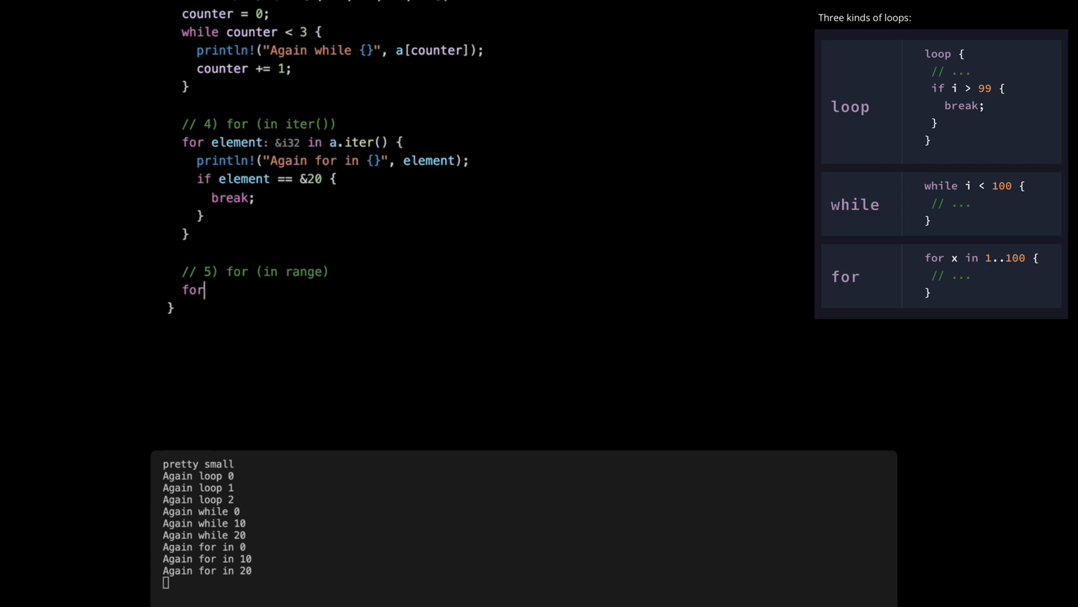
{"action": "type", "text": "number"}
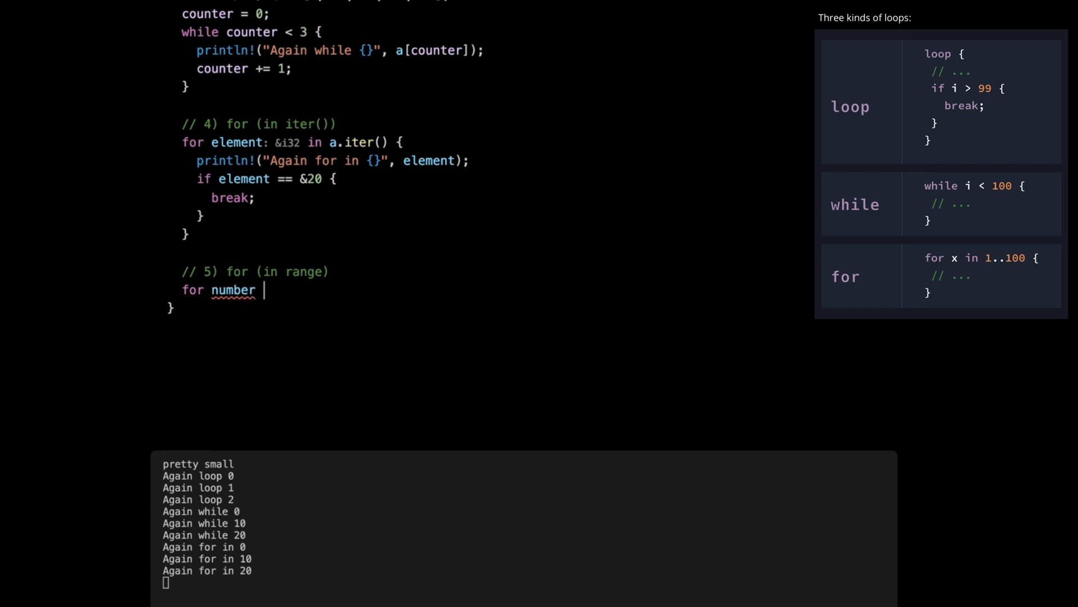
{"action": "type", "text": "in ()"}
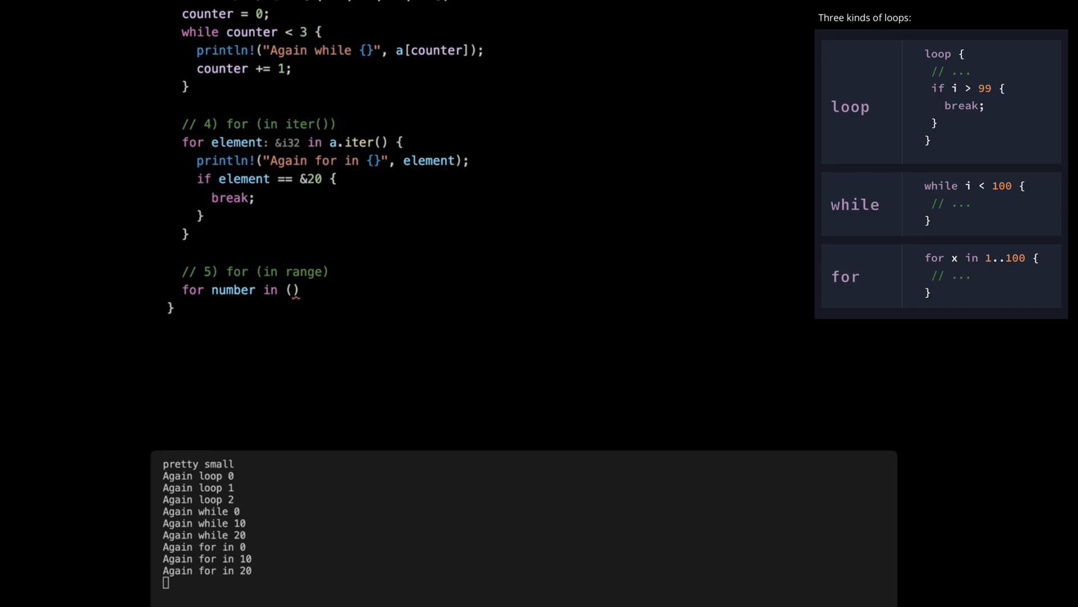
{"action": "type", "text": ": i32 in (0.."}
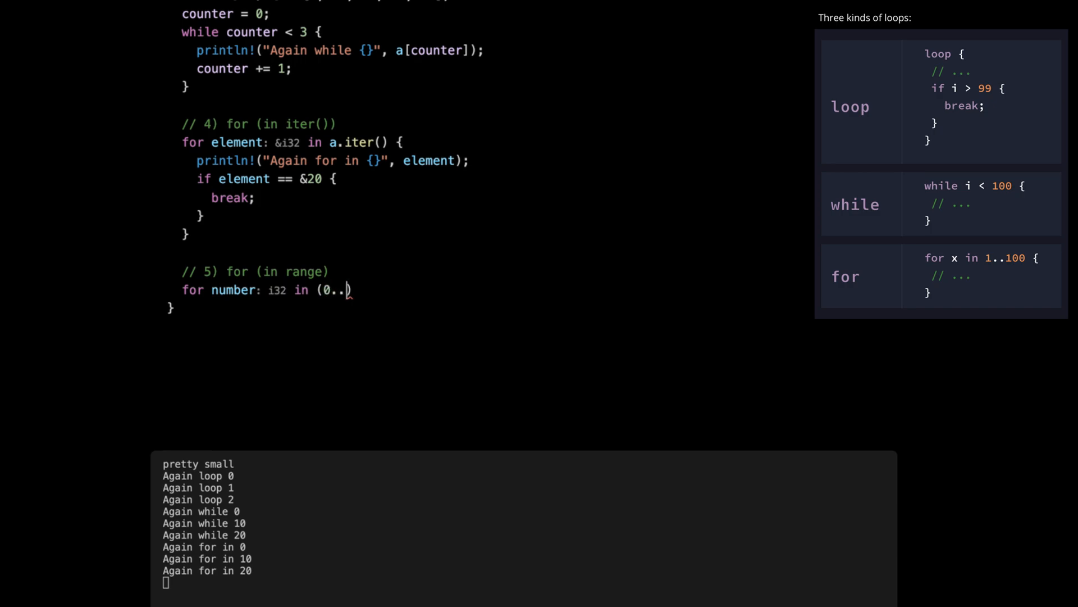
{"action": "type", "text": "3)"}
{"action": "type", "text": "pr"}
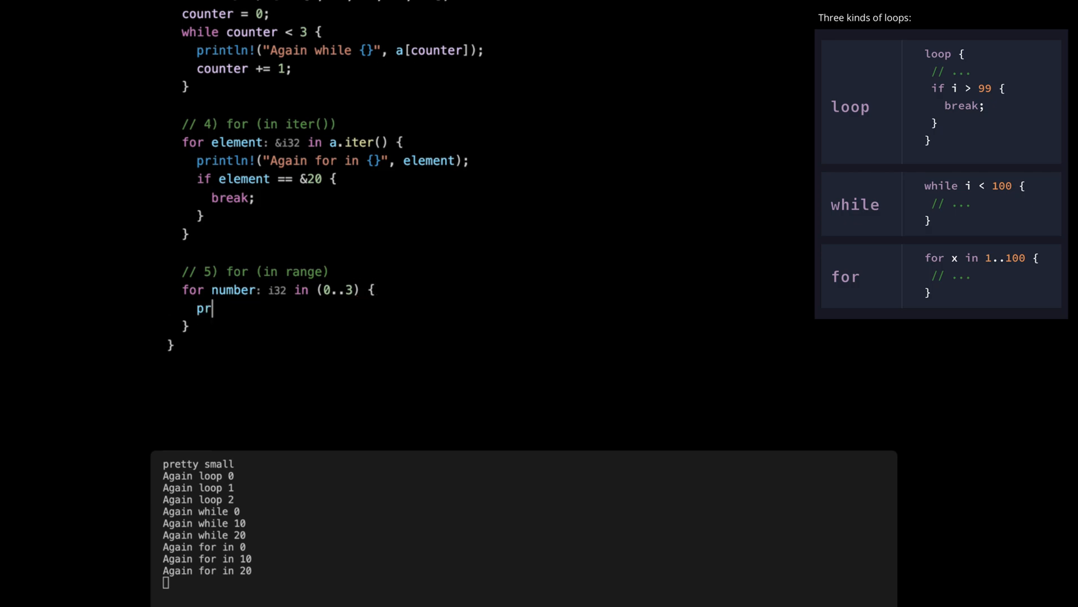
Inside the range loop, start a println! with the string 'Again for range '
{"action": "type", "text": "intln!(\"\")"}
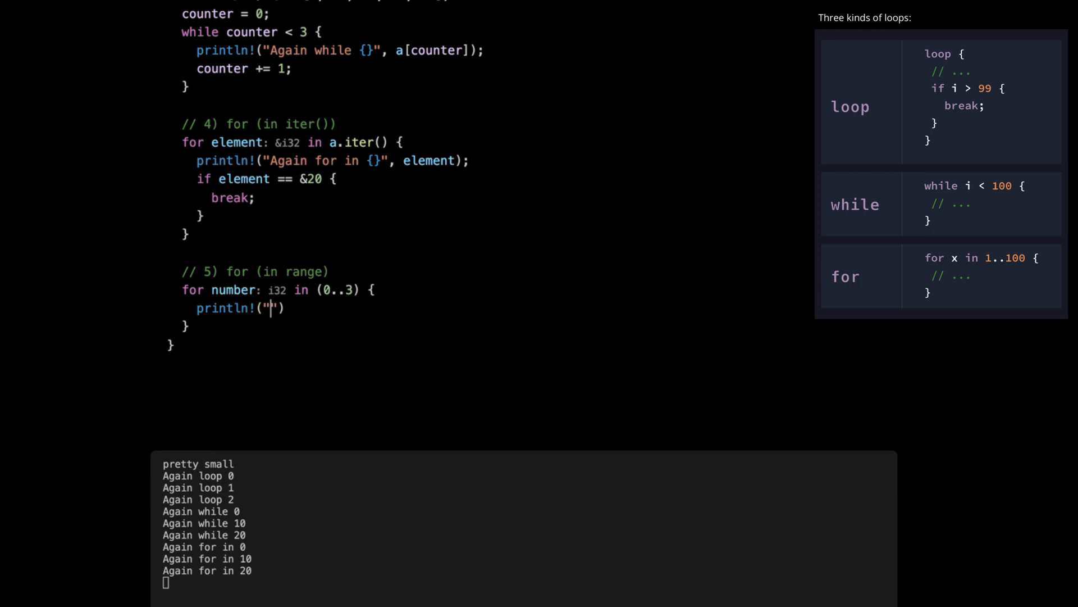
{"action": "type", "text": "Again fo"}
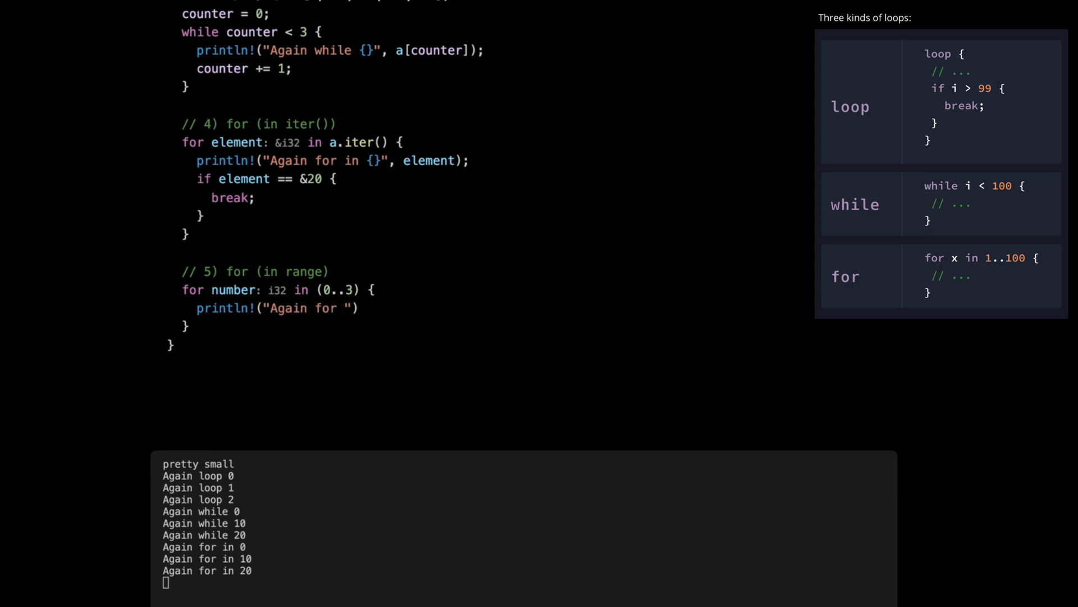
{"action": "type", "text": "range"}
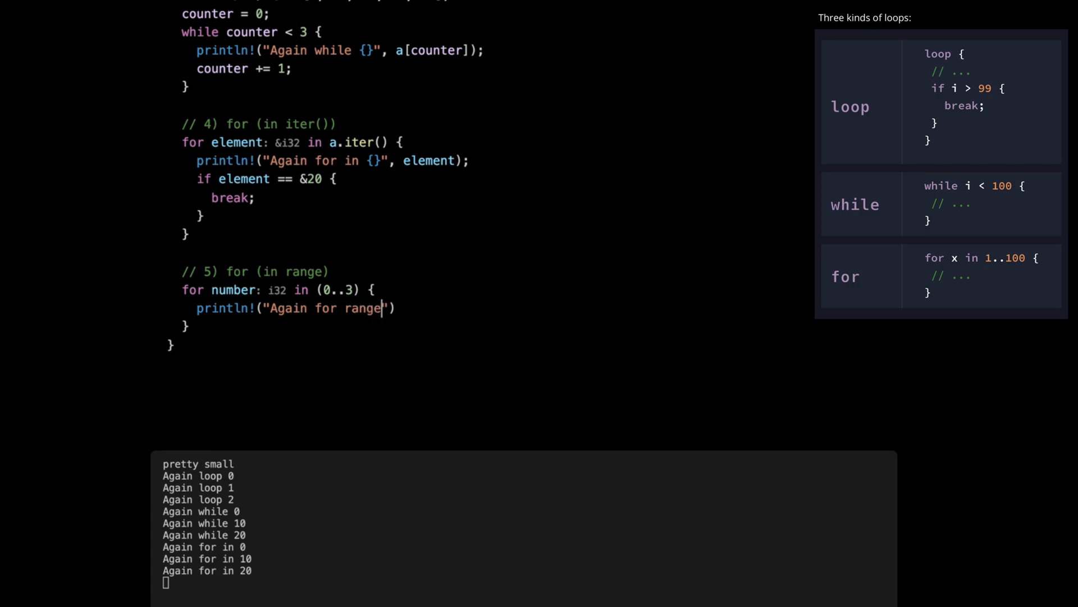
{"action": "type", "text": "\" \""}
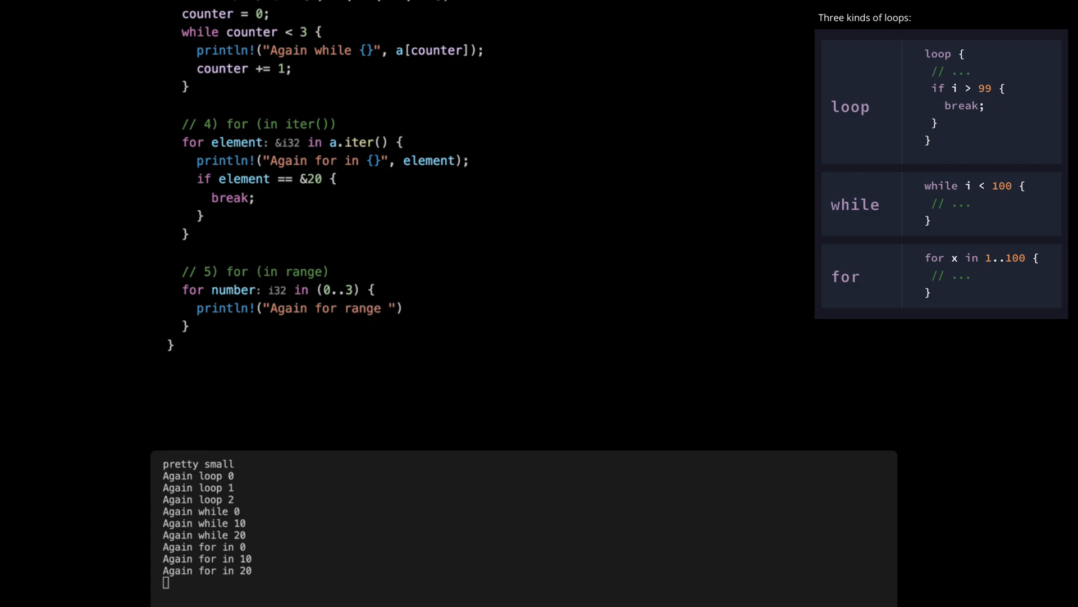